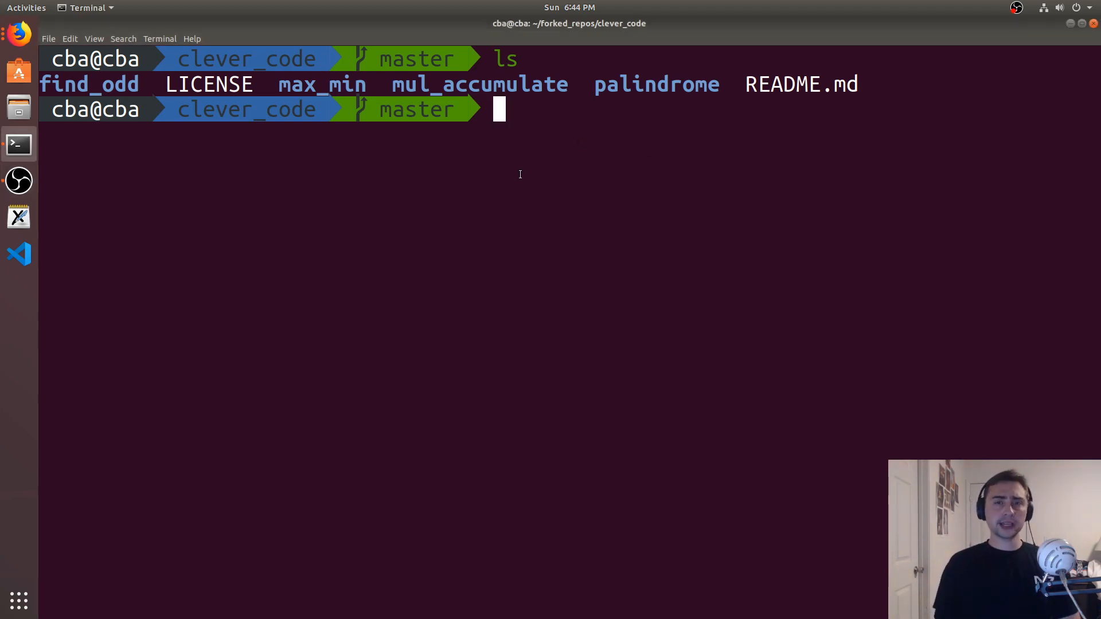
Step: View find_odd.cpp in Vim, then cd to ../mul_accumulate and list its single file
type("cd")
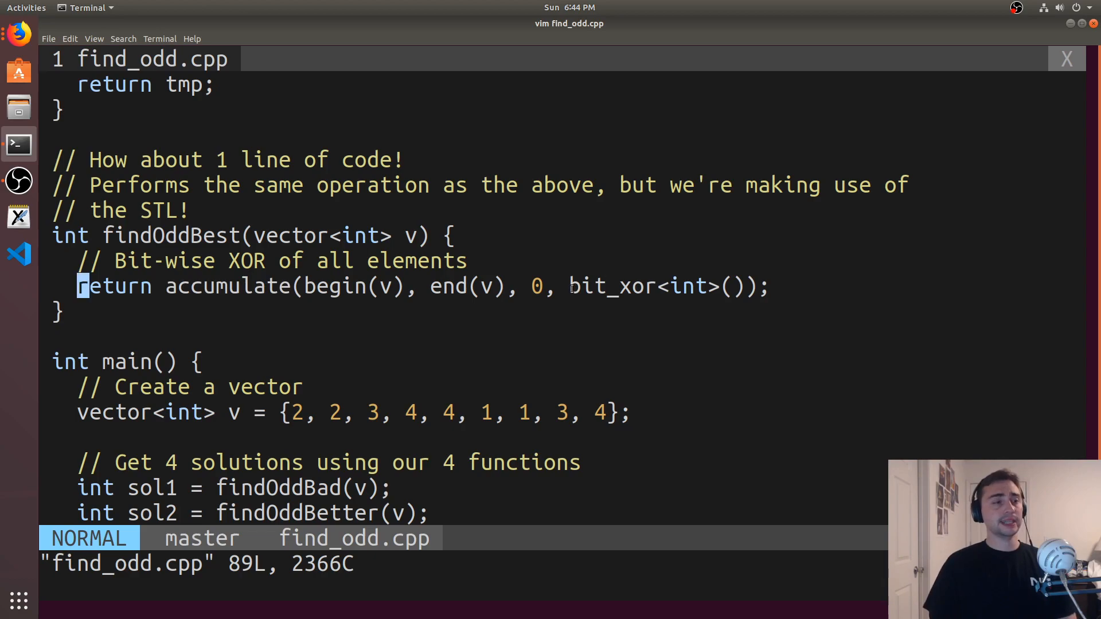
double_click(611, 286)
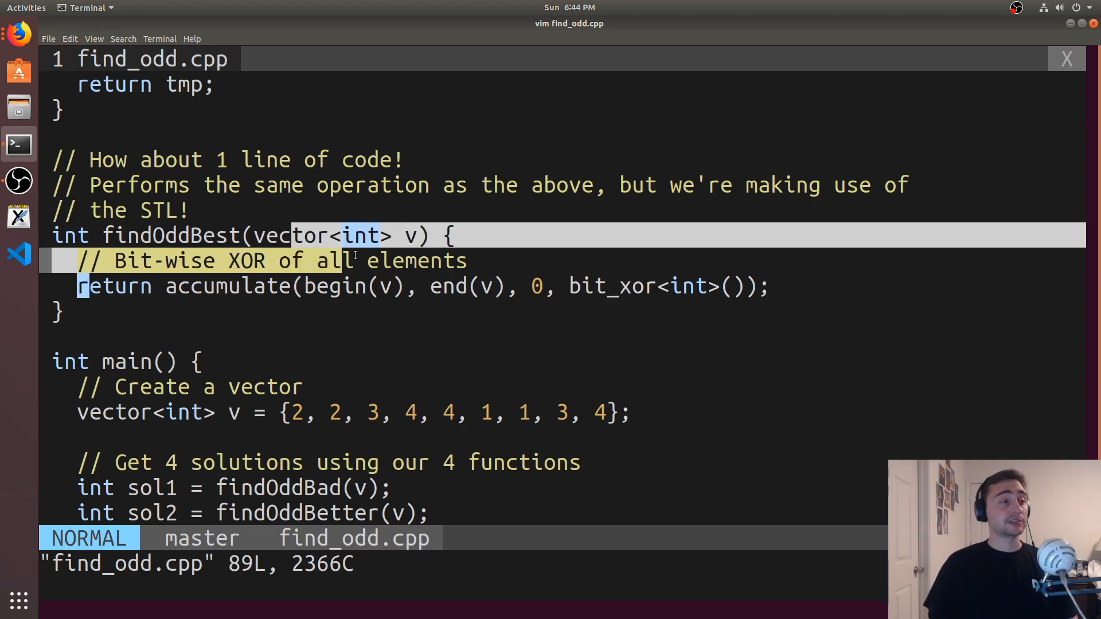
left_click(646, 285)
type("ls")
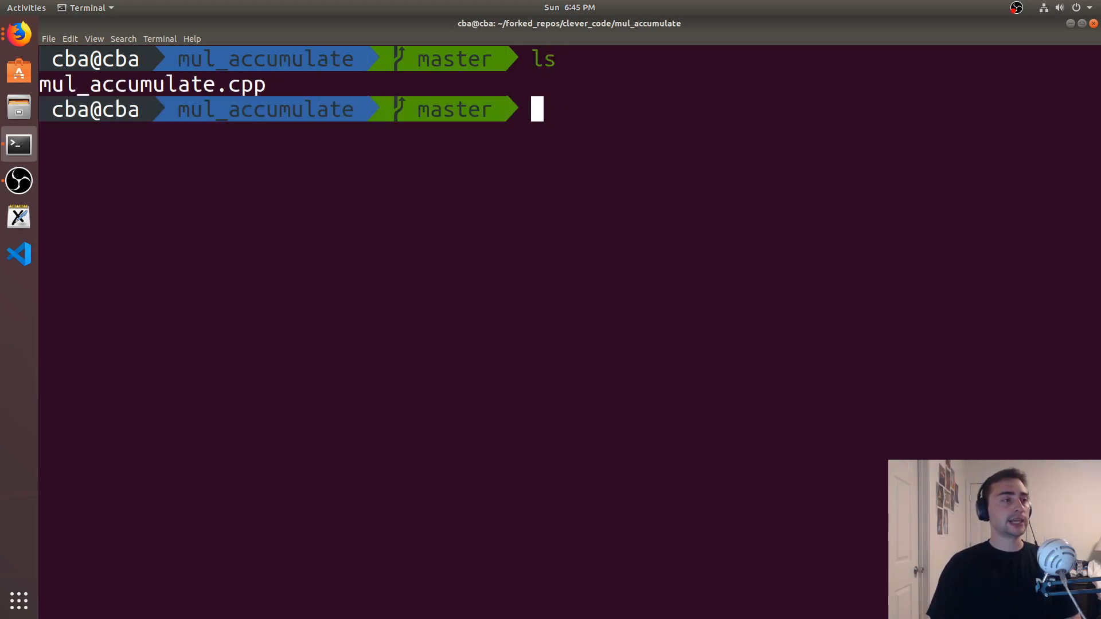
Step: Open mul_accumulate.cpp in Vim and scroll down to the badMulAccumulate for-loop function
type("vim mul_accumulate.cpp")
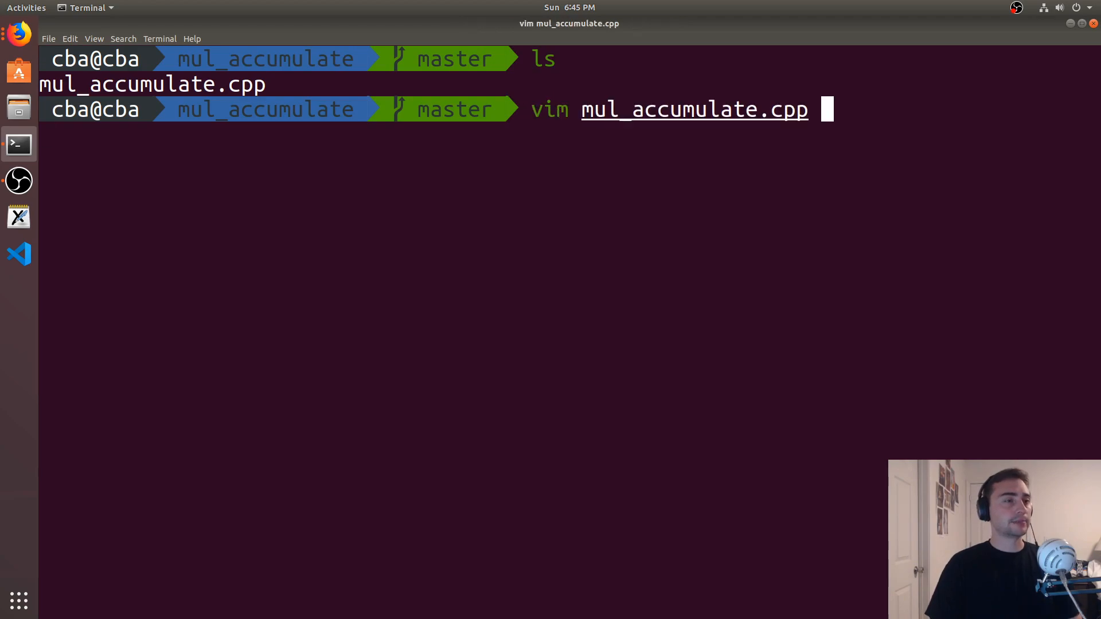
key("Return")
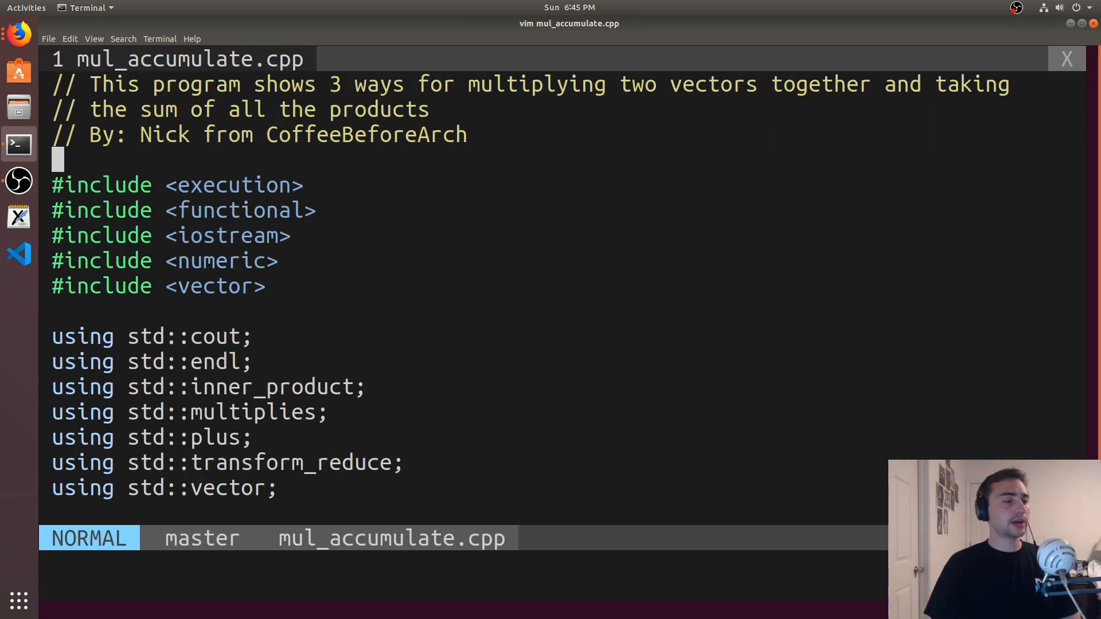
scroll("down", 3)
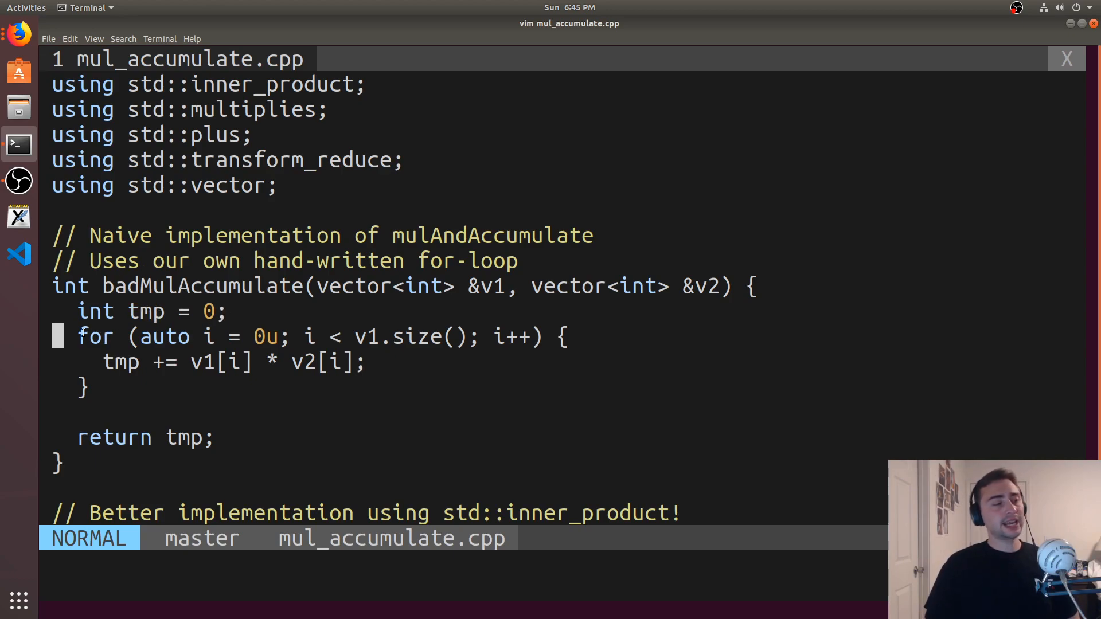
key("k")
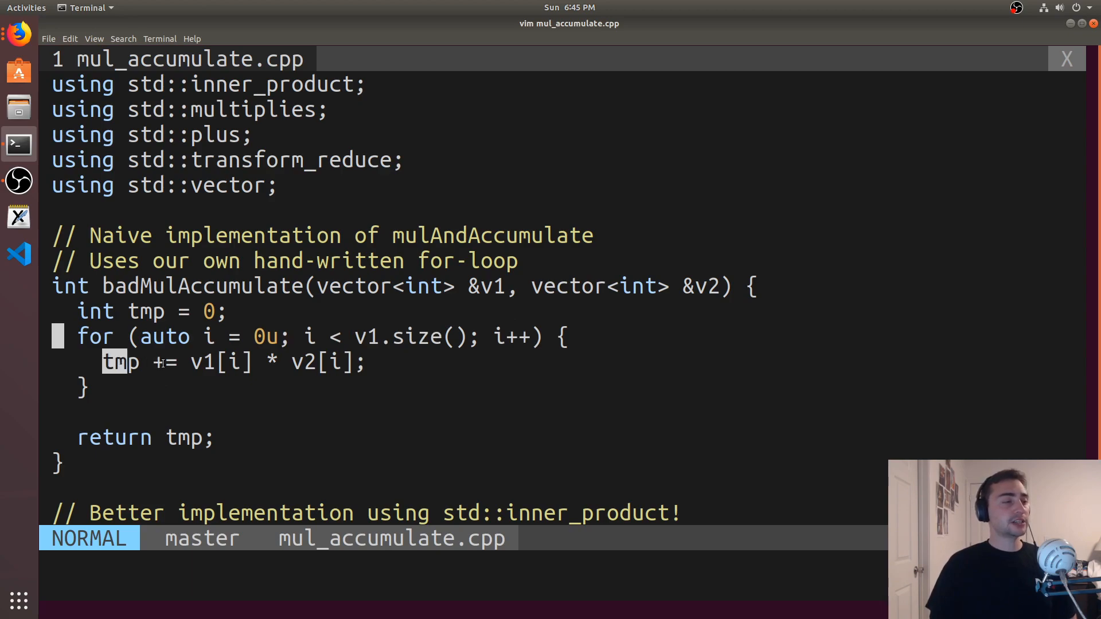
key("w")
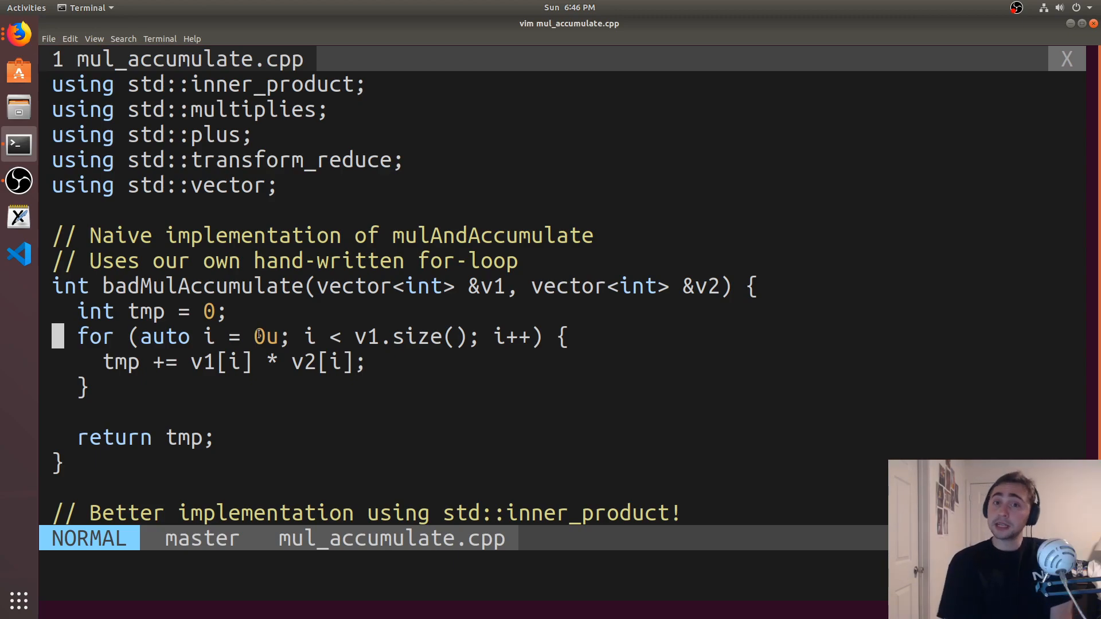
mouse_move(397, 307)
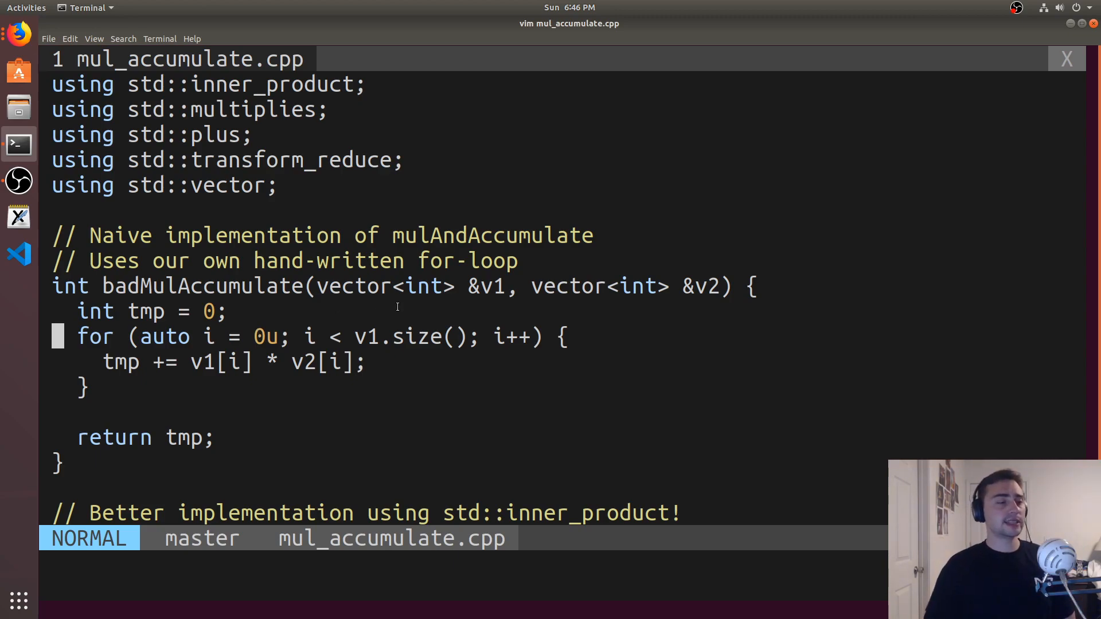
scroll("down", 3)
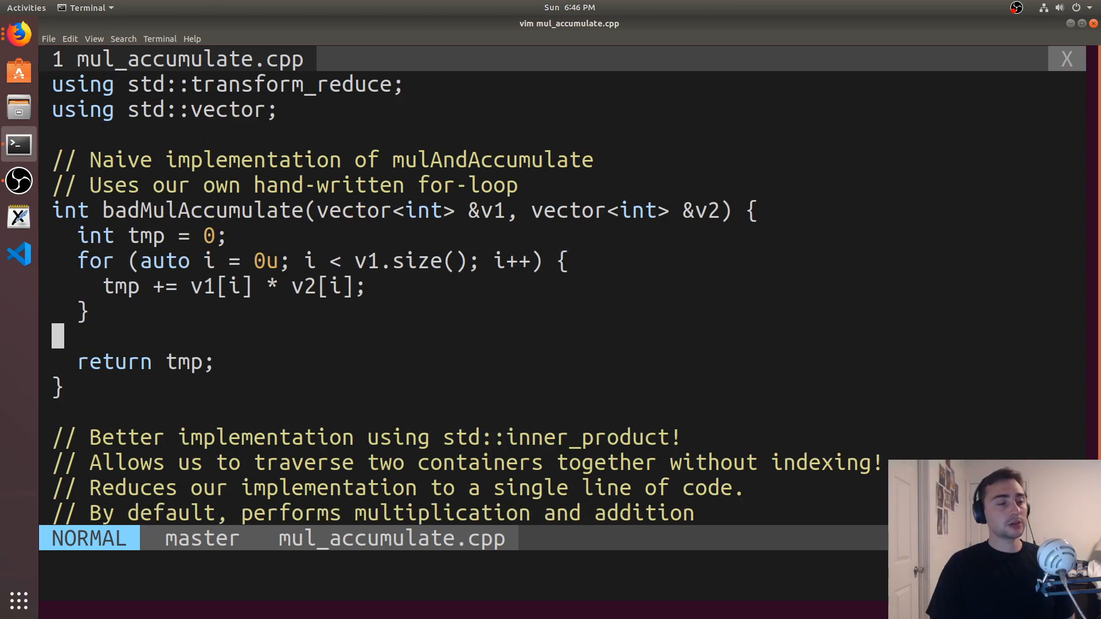
scroll("down", 3)
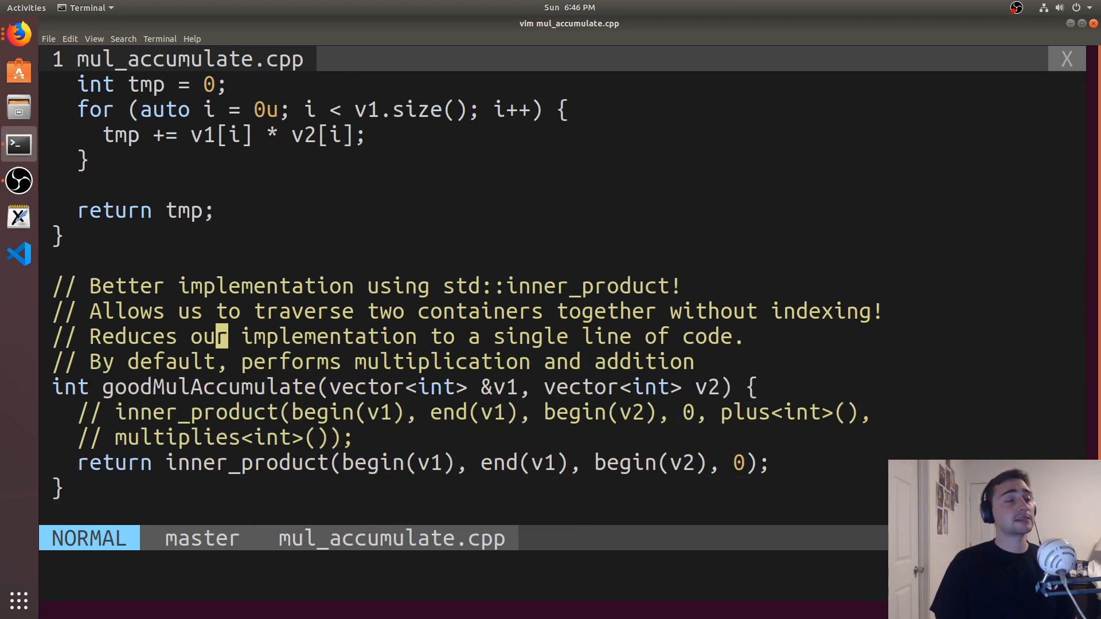
scroll("down", 3)
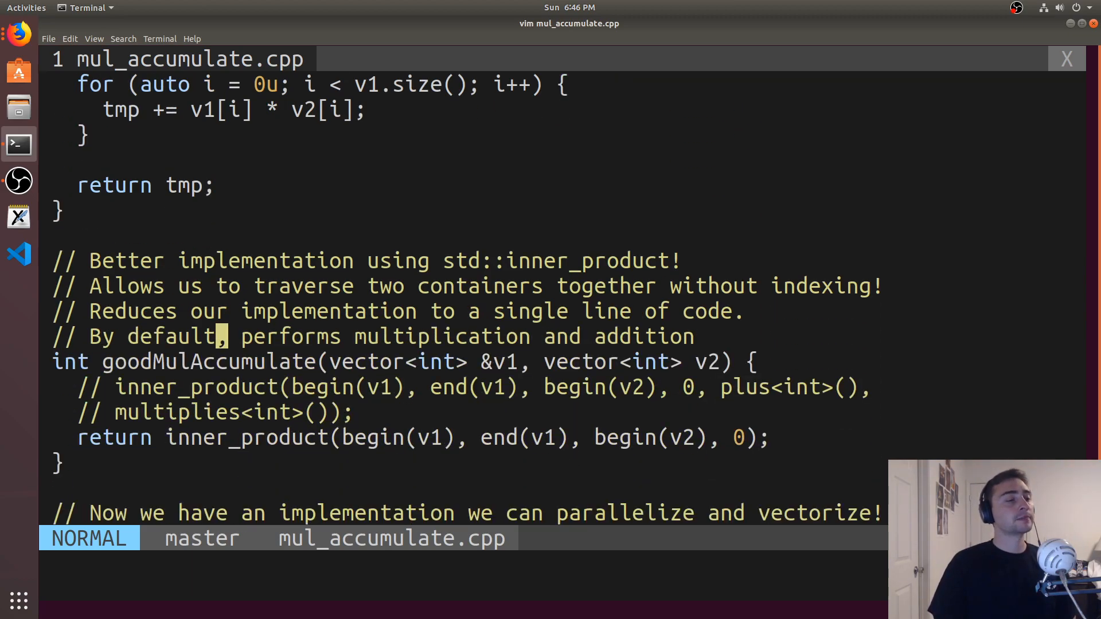
scroll("down", 3)
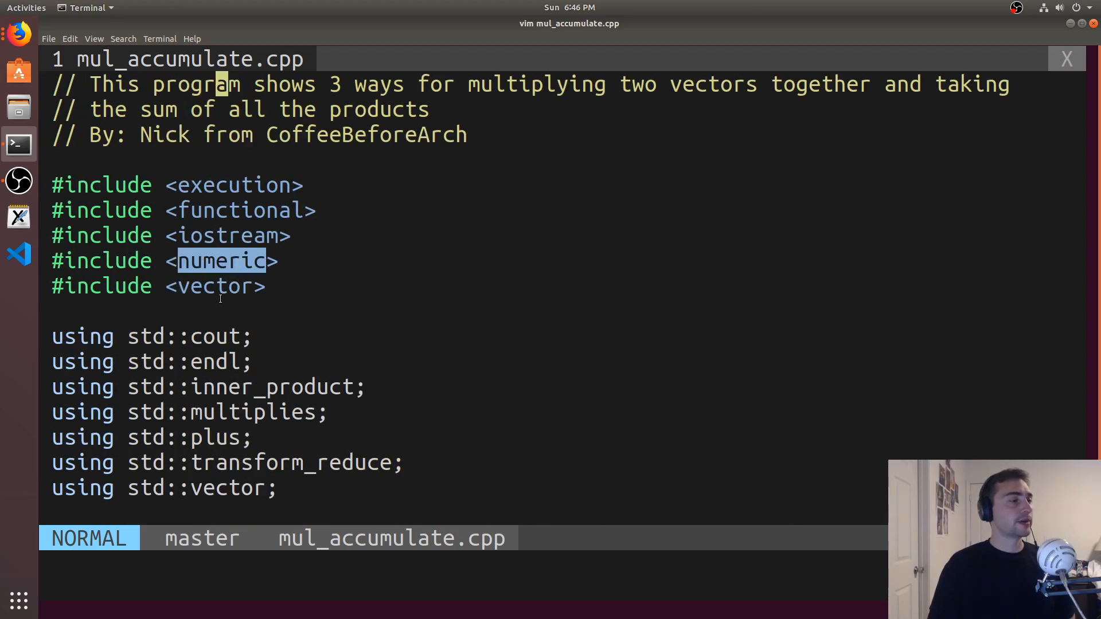
scroll("down", 3)
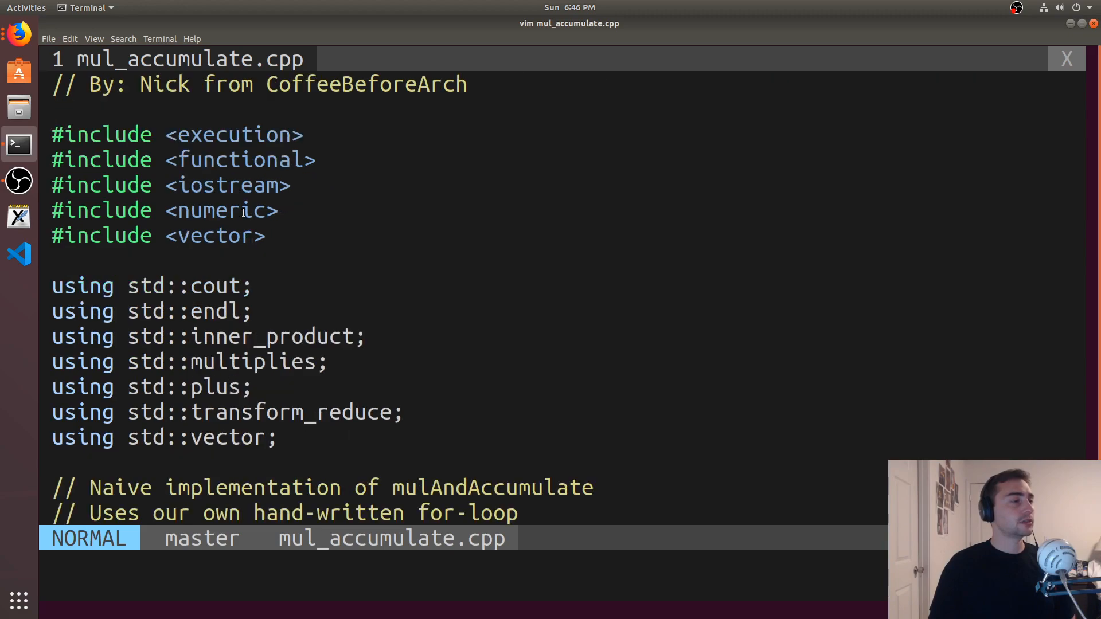
scroll("down", 3)
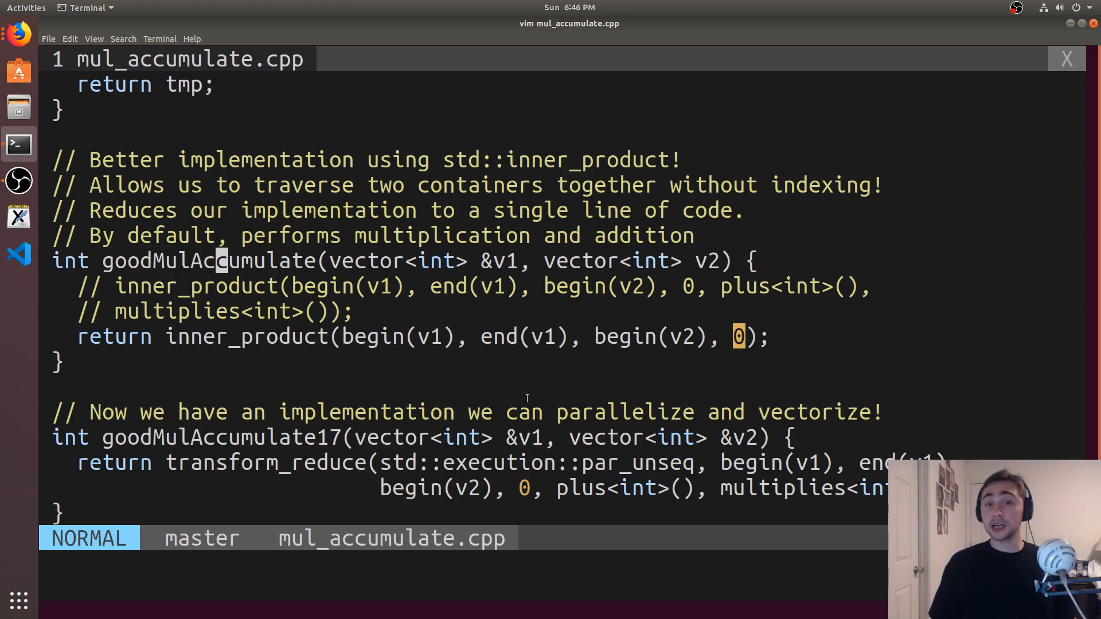
mouse_move(784, 372)
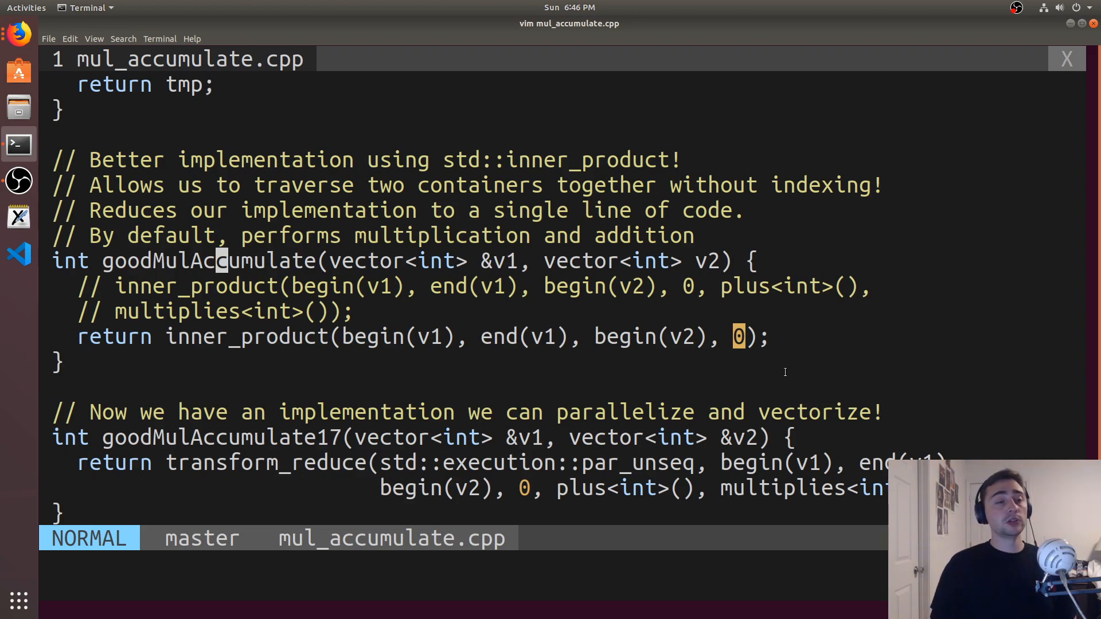
scroll("up", 3)
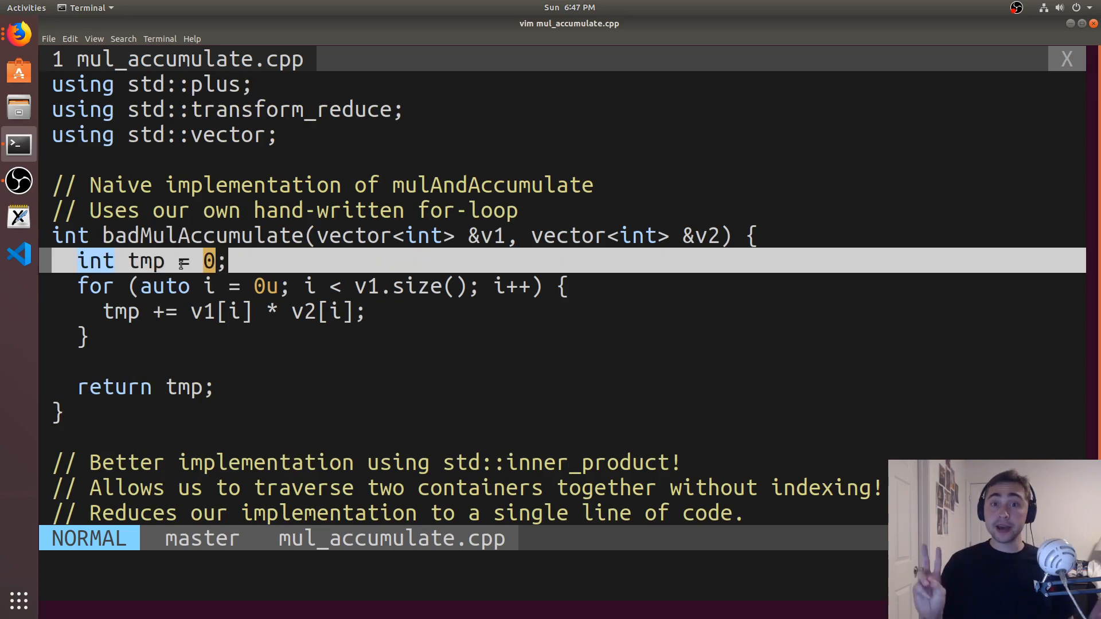
scroll("down", 3)
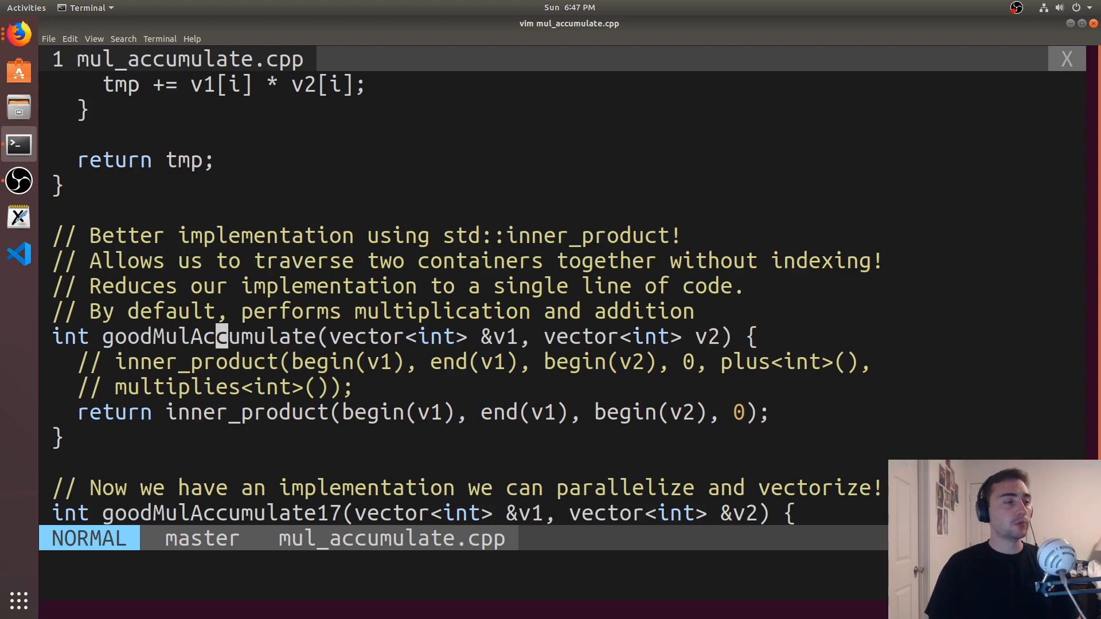
scroll("down", 3)
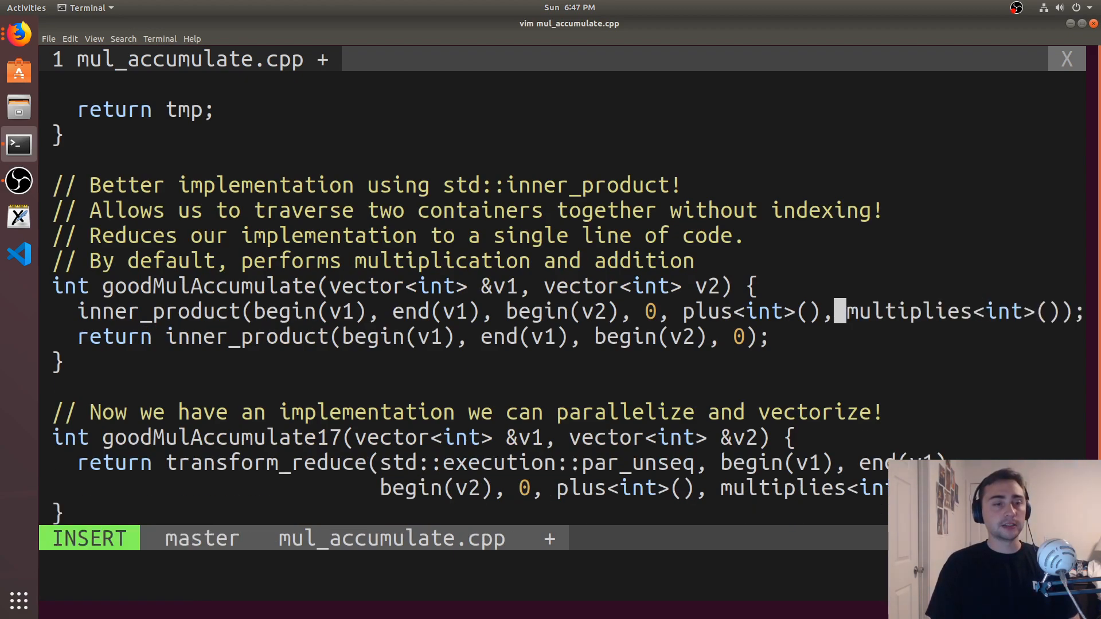
key("Escape")
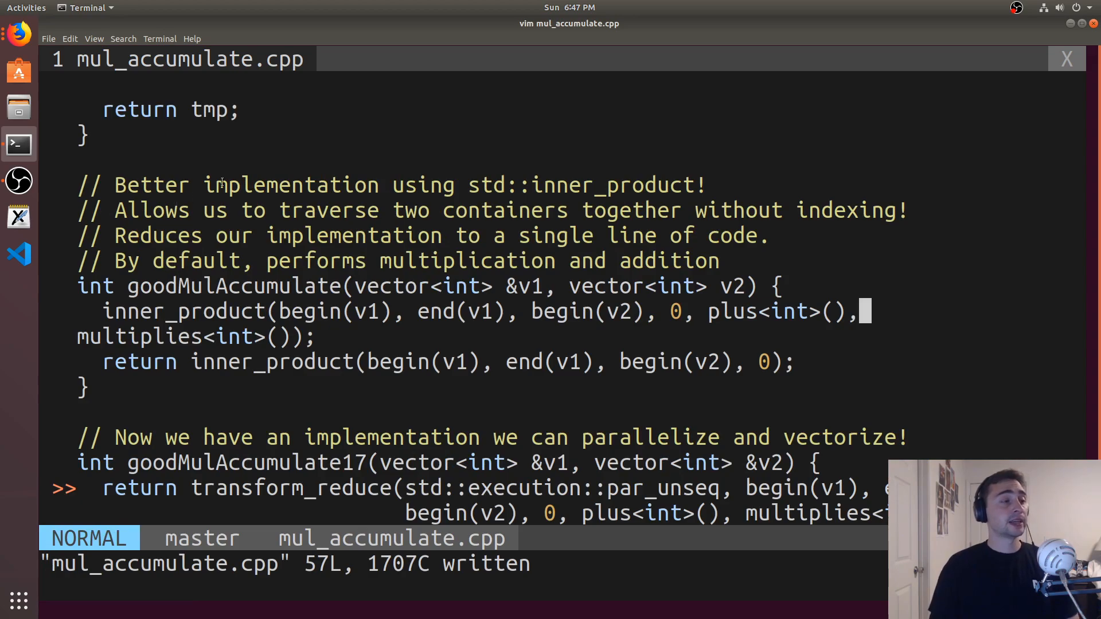
type(":ClangFormat")
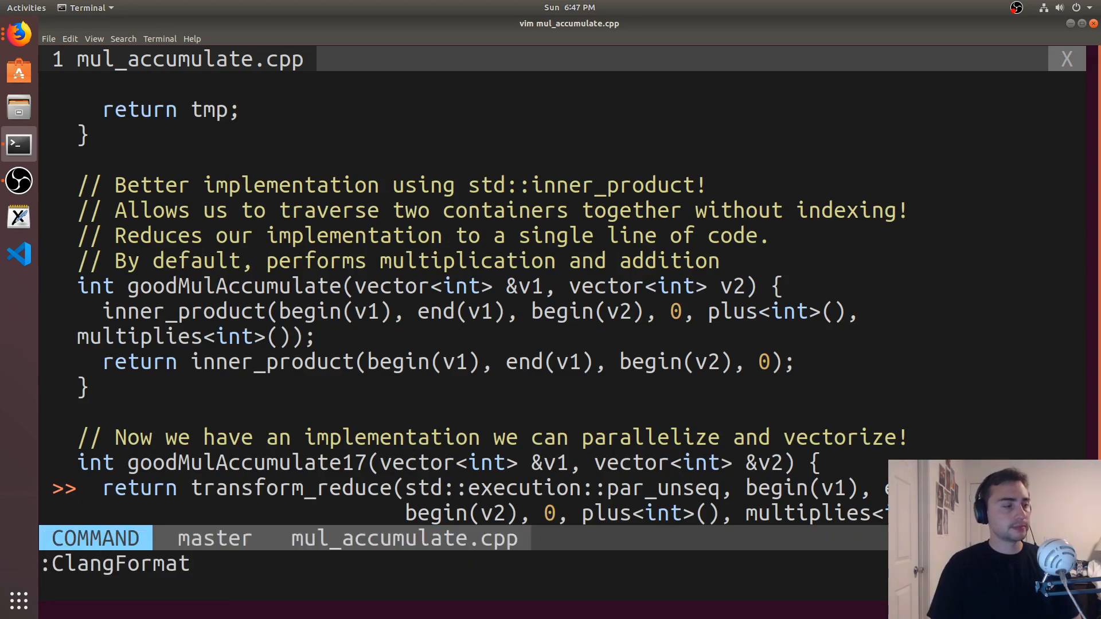
key("Return")
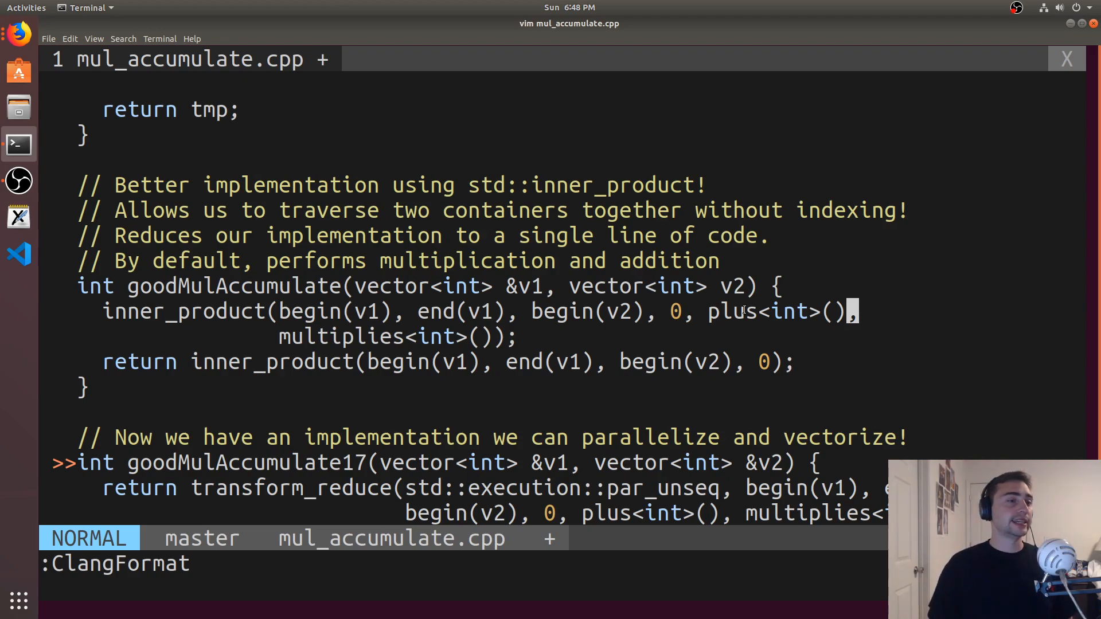
mouse_move(260, 360)
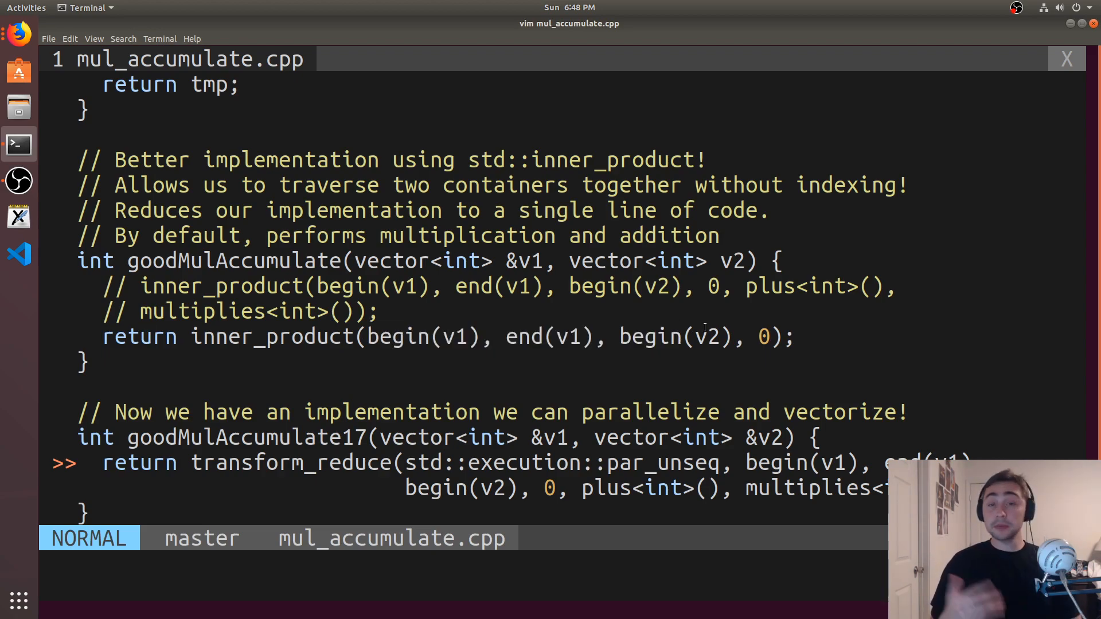
Step: Read the transform_reduce version and main, then suspend Vim with Ctrl+Z
scroll("down", 3)
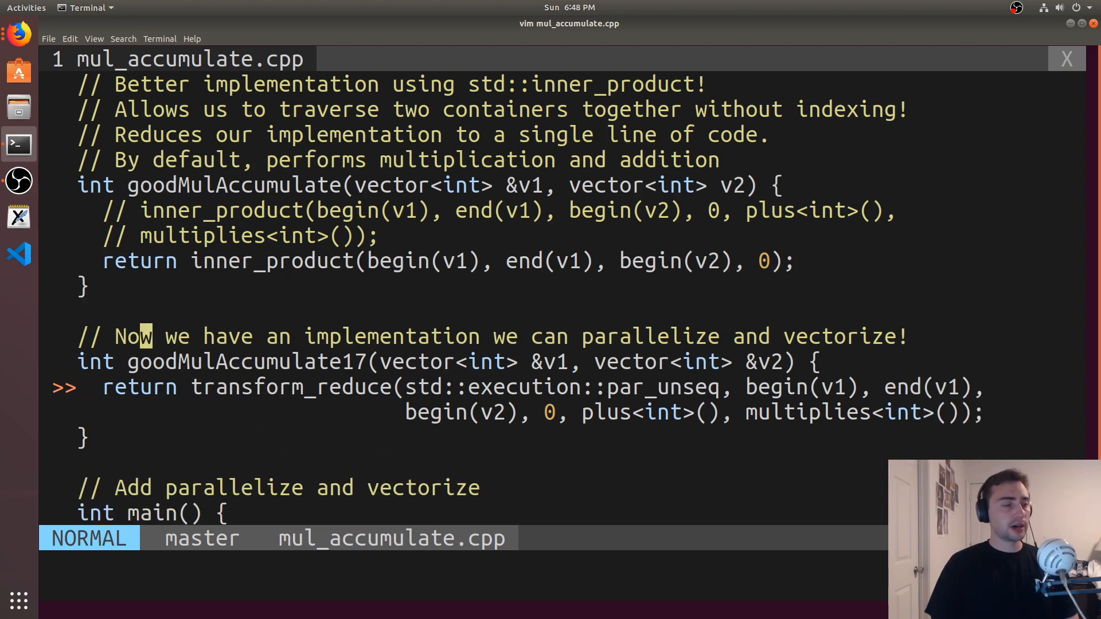
scroll("down", 3)
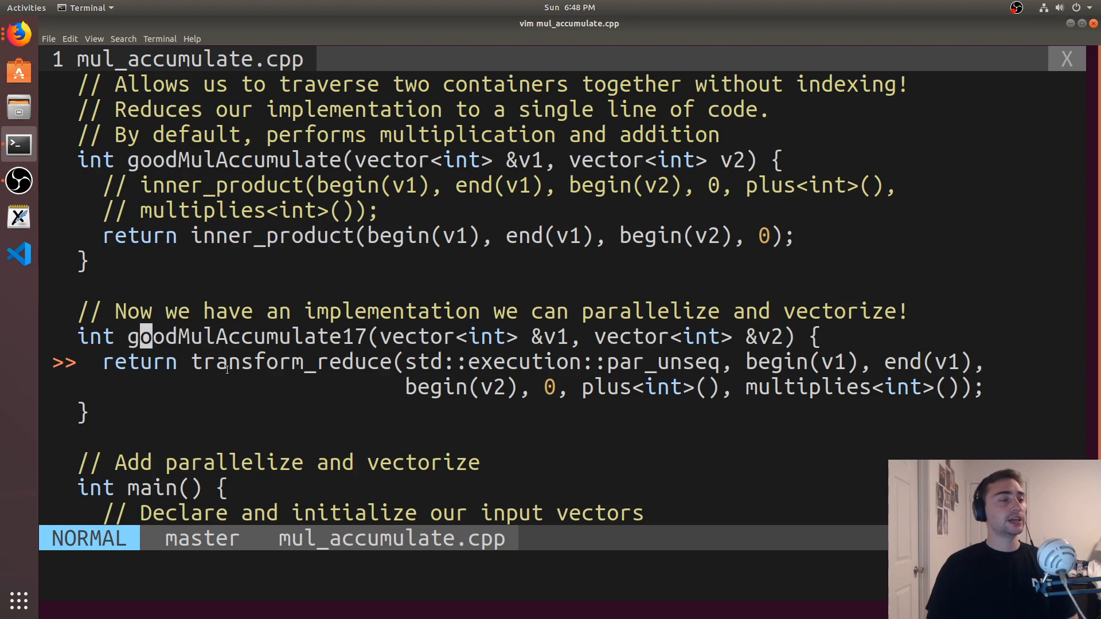
mouse_move(216, 265)
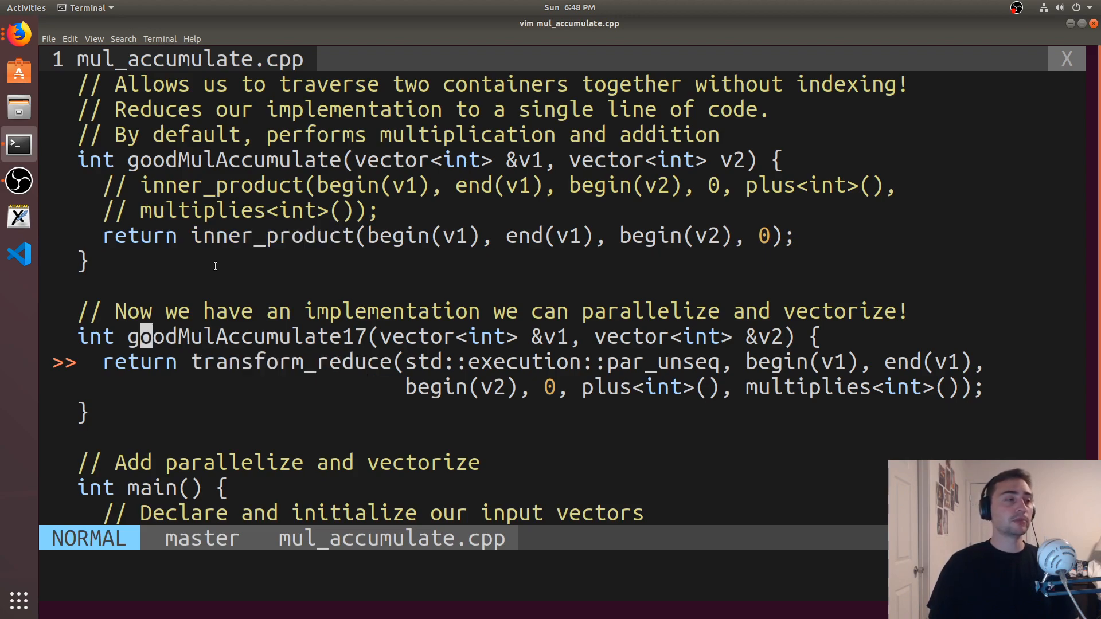
mouse_move(275, 377)
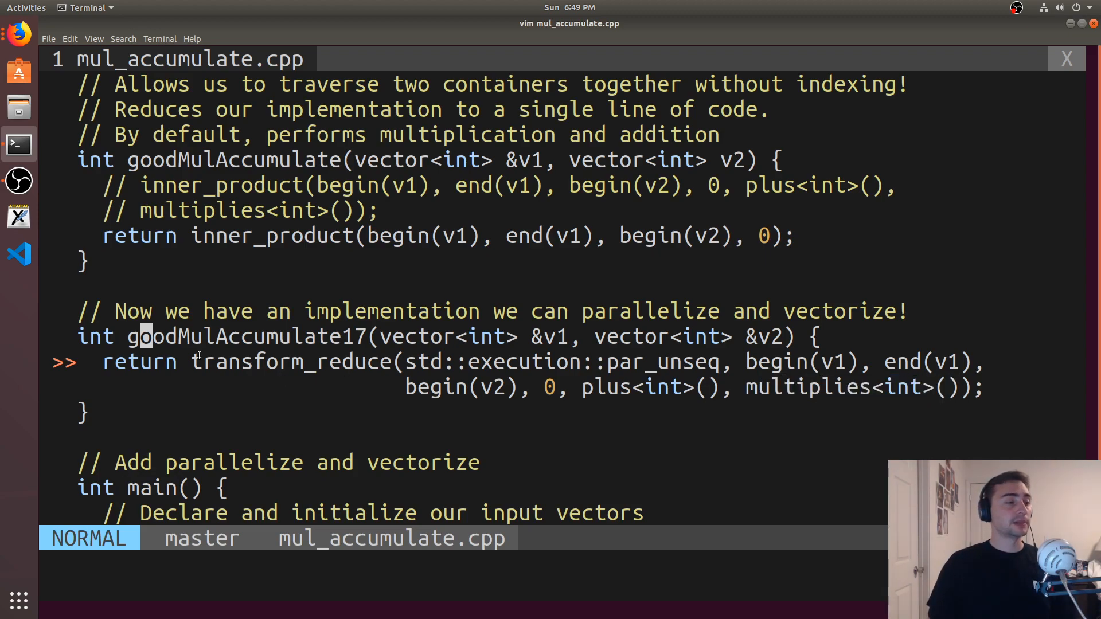
double_click(249, 362)
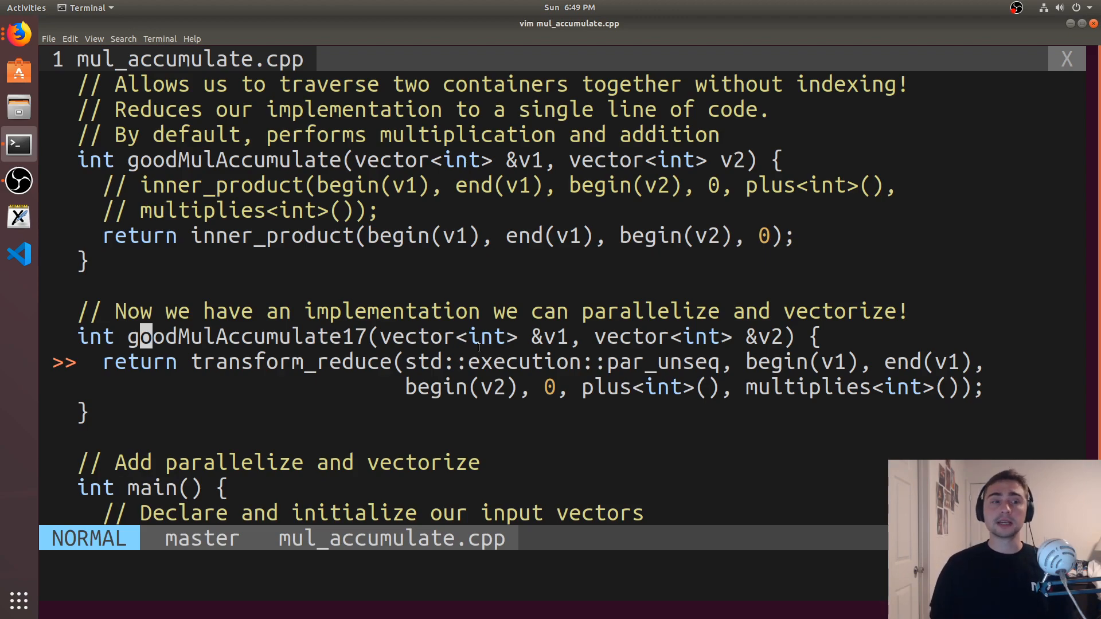
scroll("down", 3)
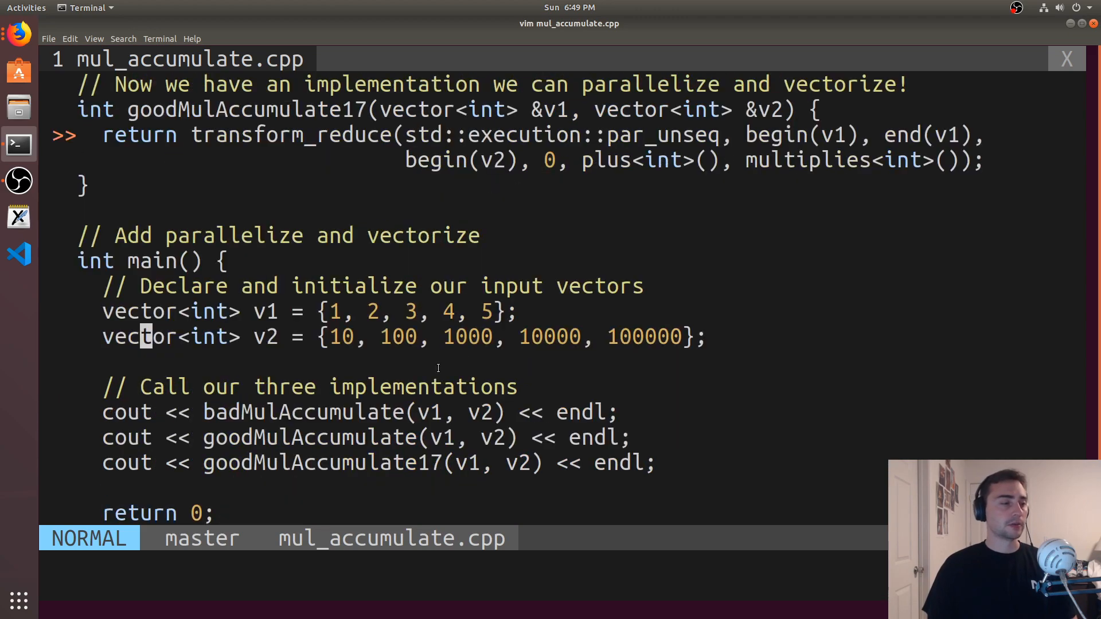
scroll("down", 3)
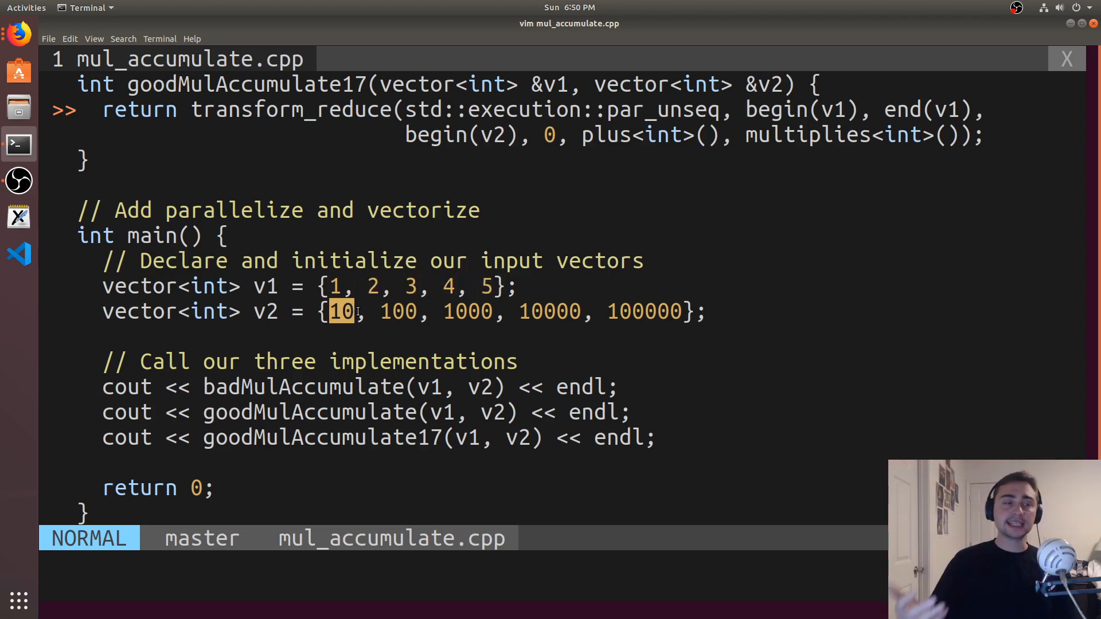
mouse_move(642, 209)
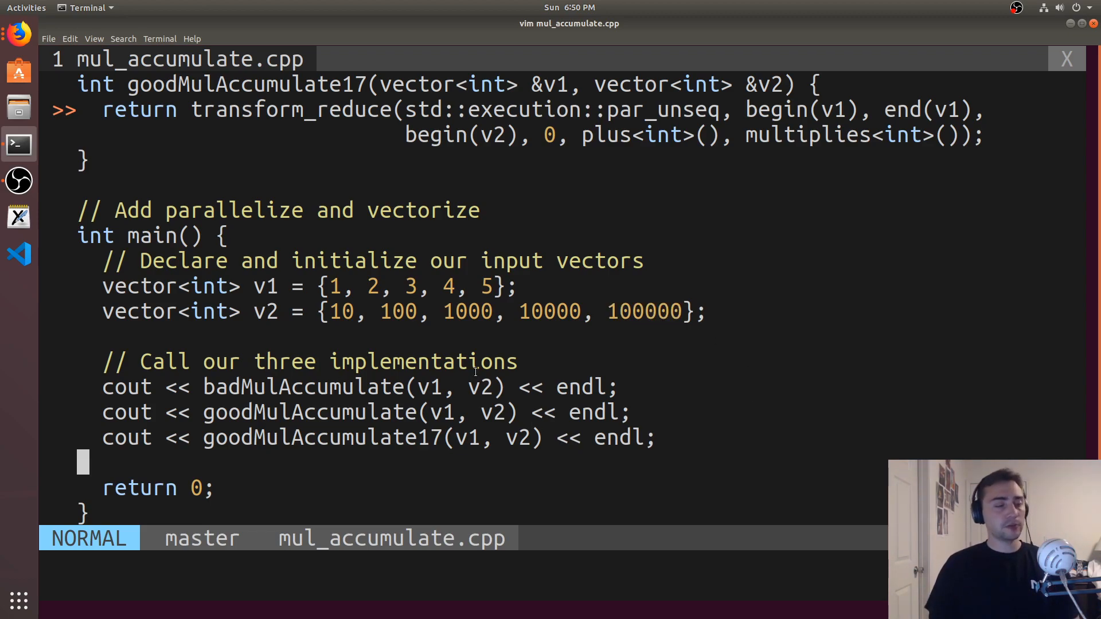
key("ctrl+z")
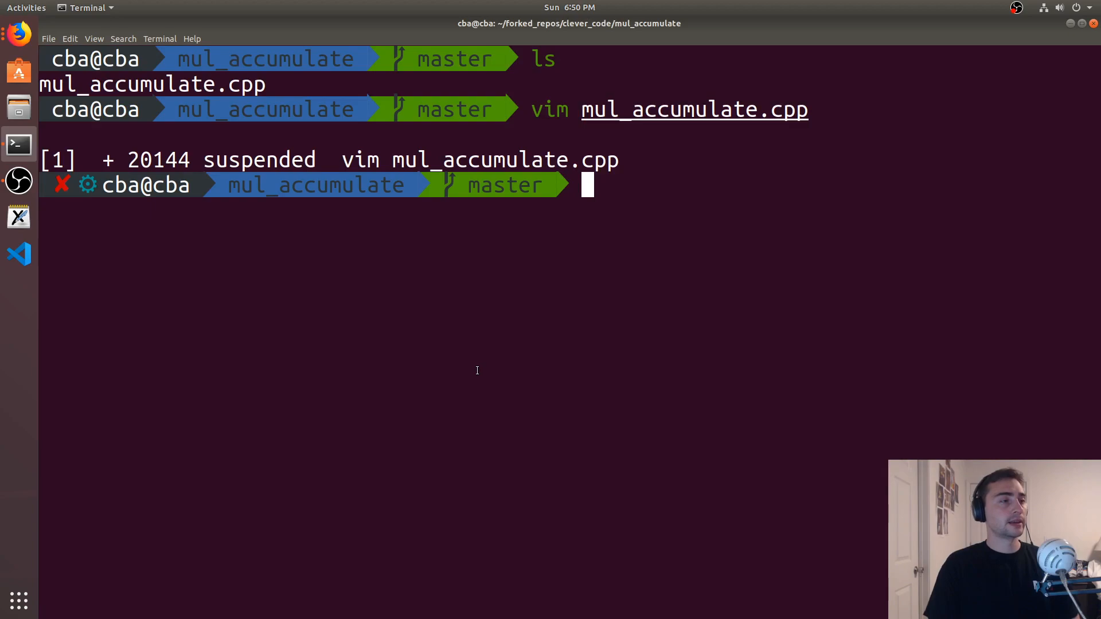
Step: Compile with g++ --std=c++17 mul_accumulate.cpp -o mul_accumulate -ltbb and run it, printing 543210 three times
key("Return")
type("g++")
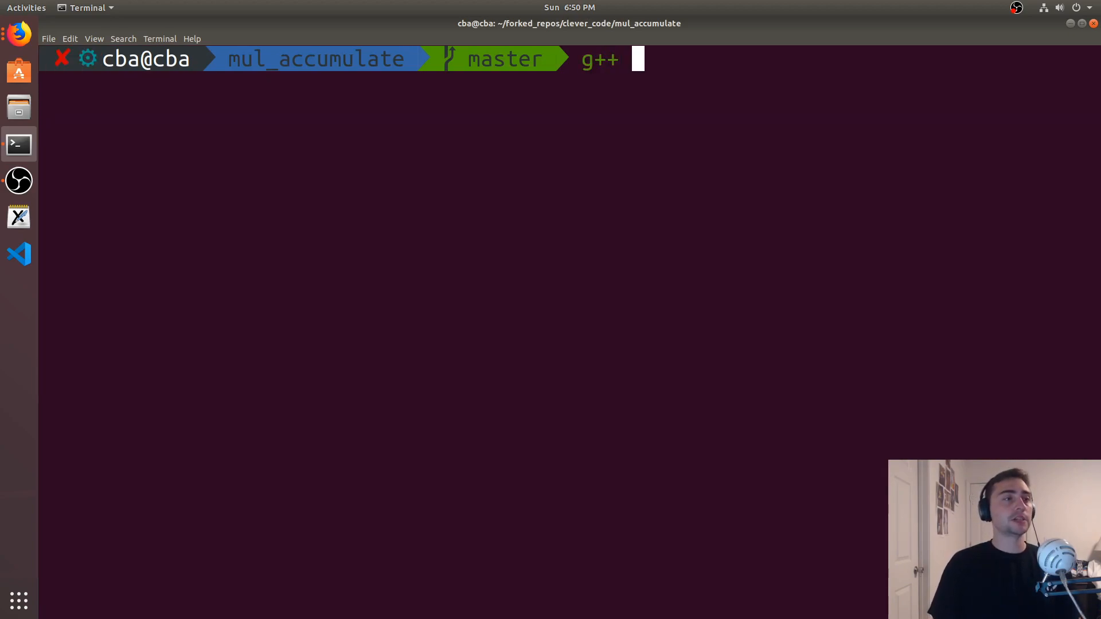
type("--std=")
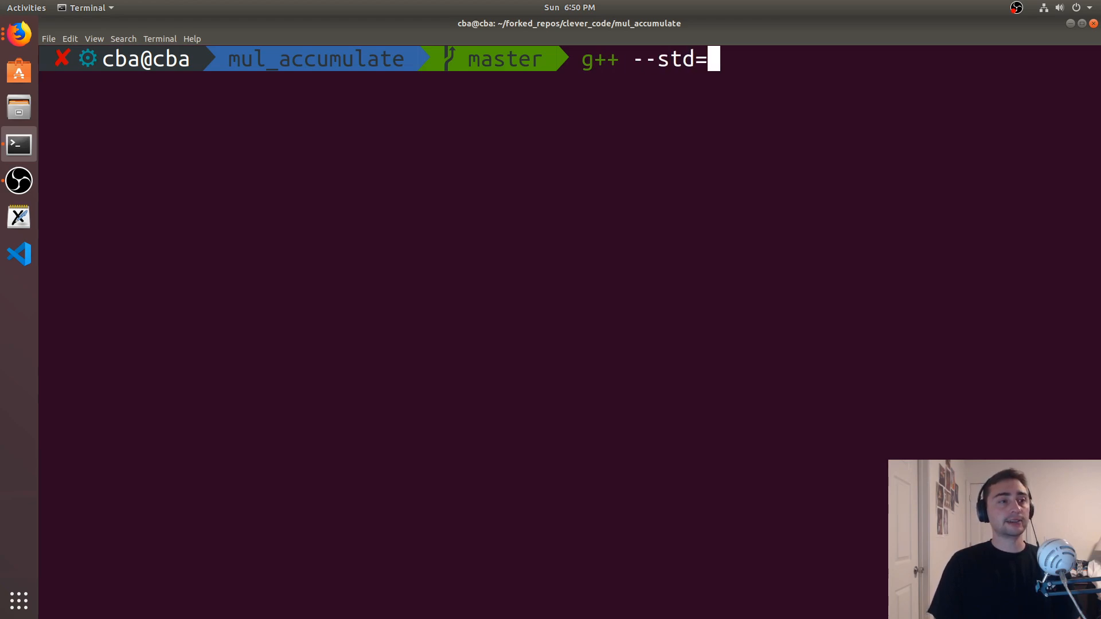
type("c++17")
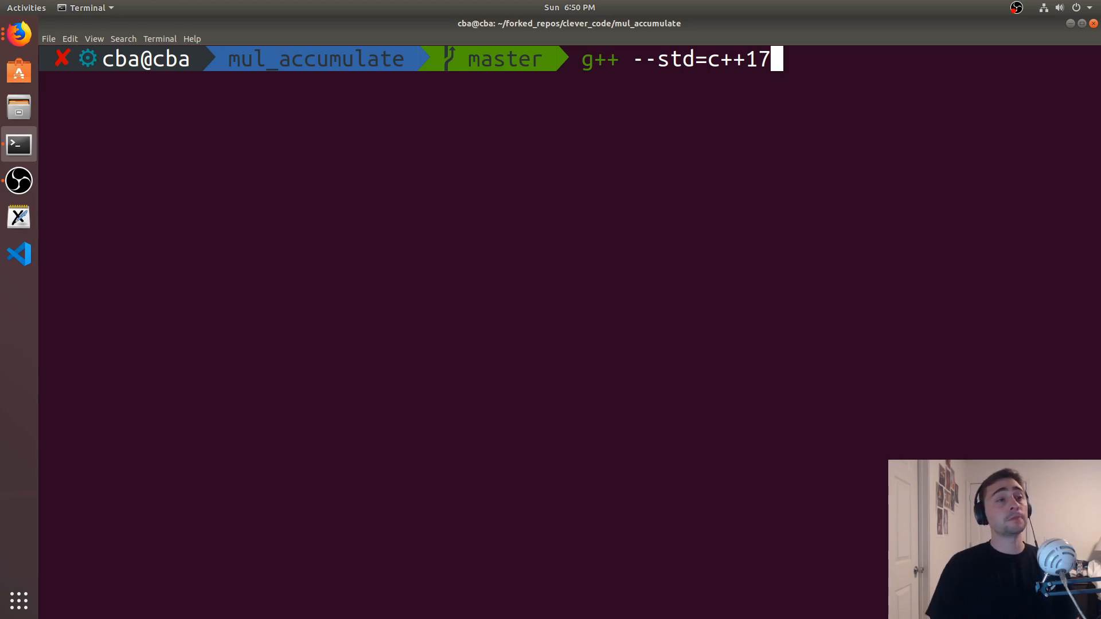
type("mul_accumulate.cpp -")
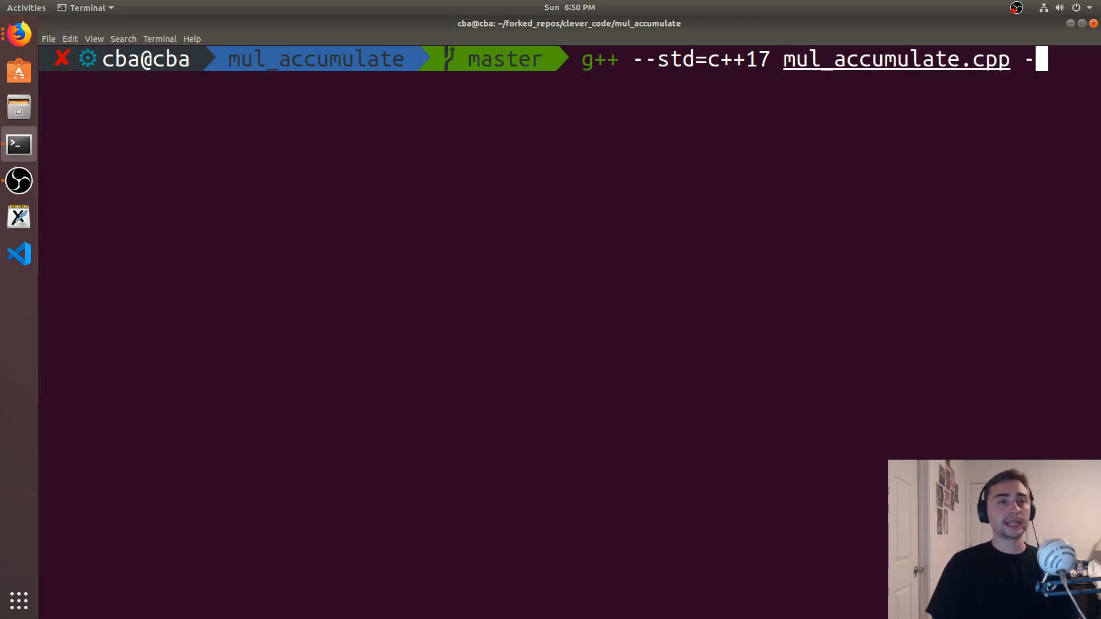
type("o mul_accumulate.cpp")
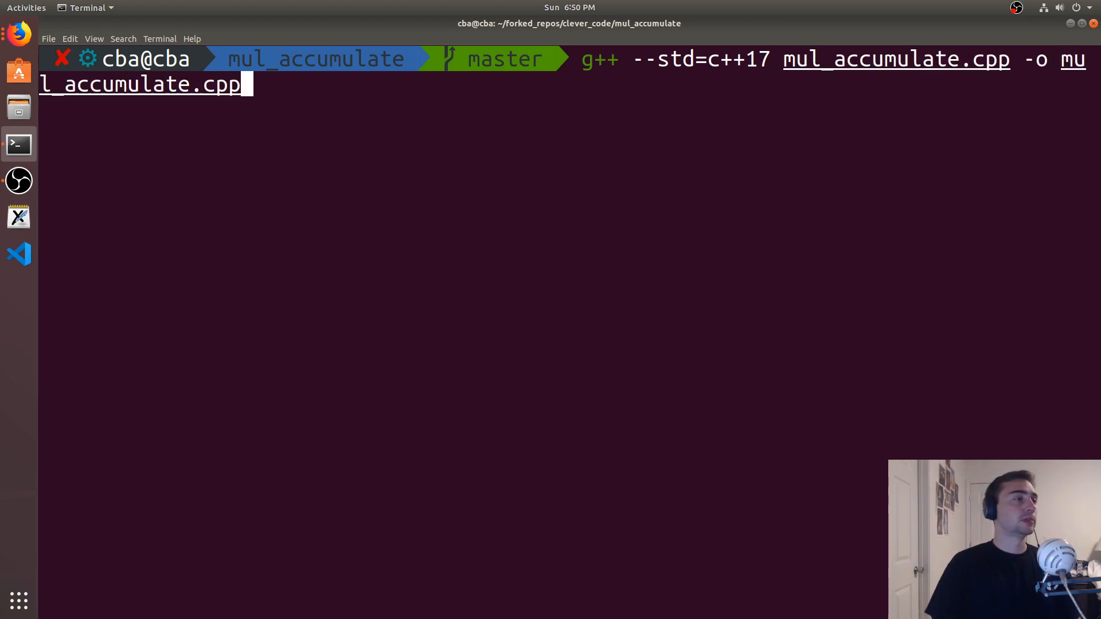
key("BackSpace")
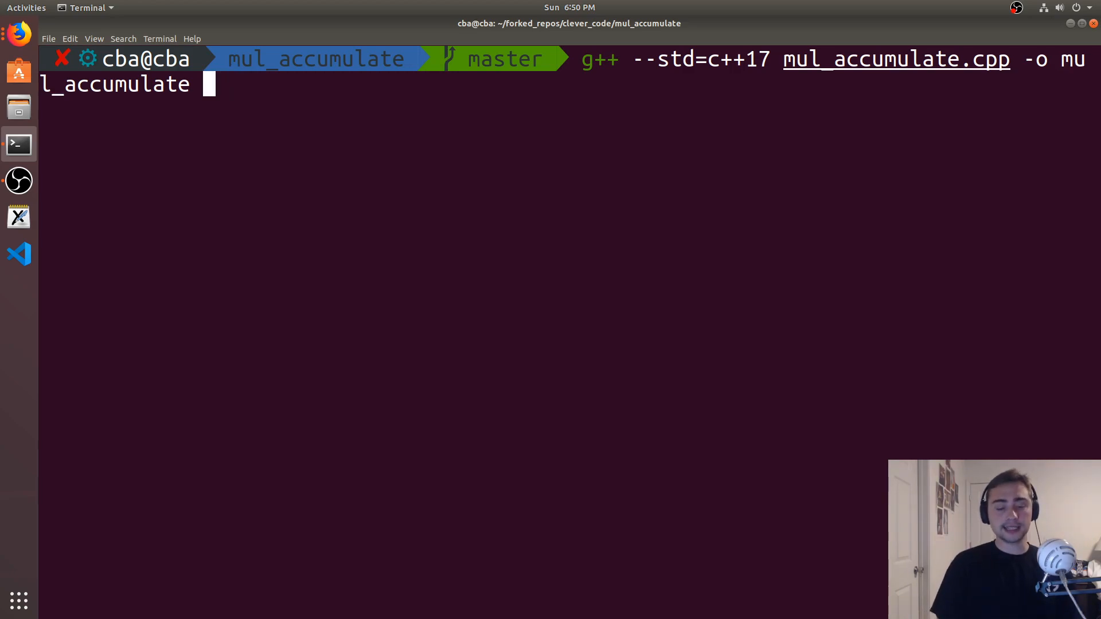
type("-lt")
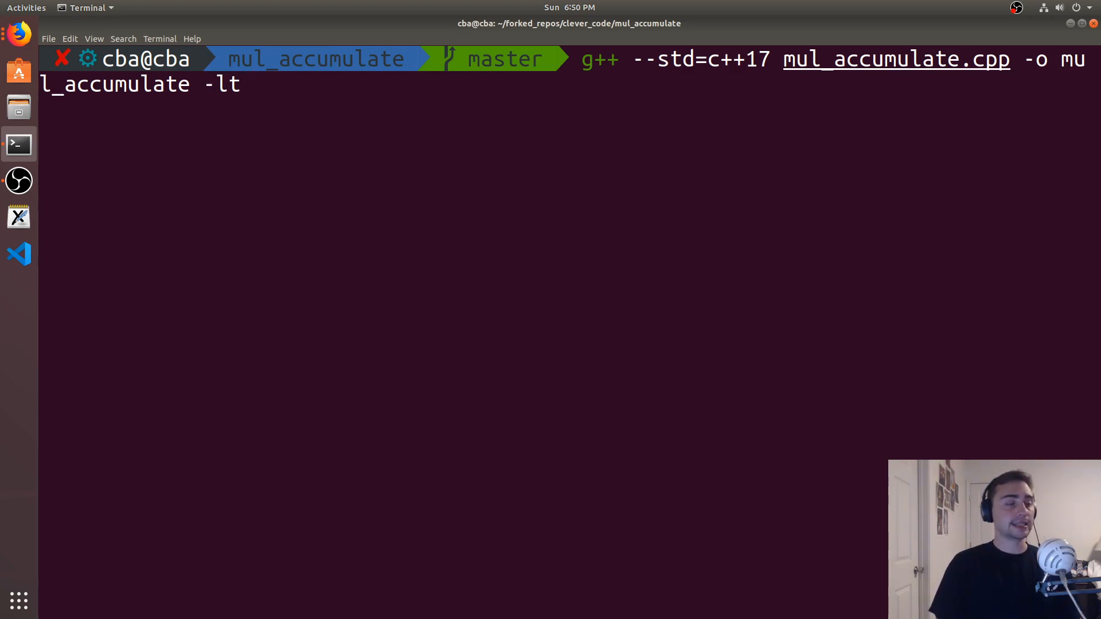
type("bb")
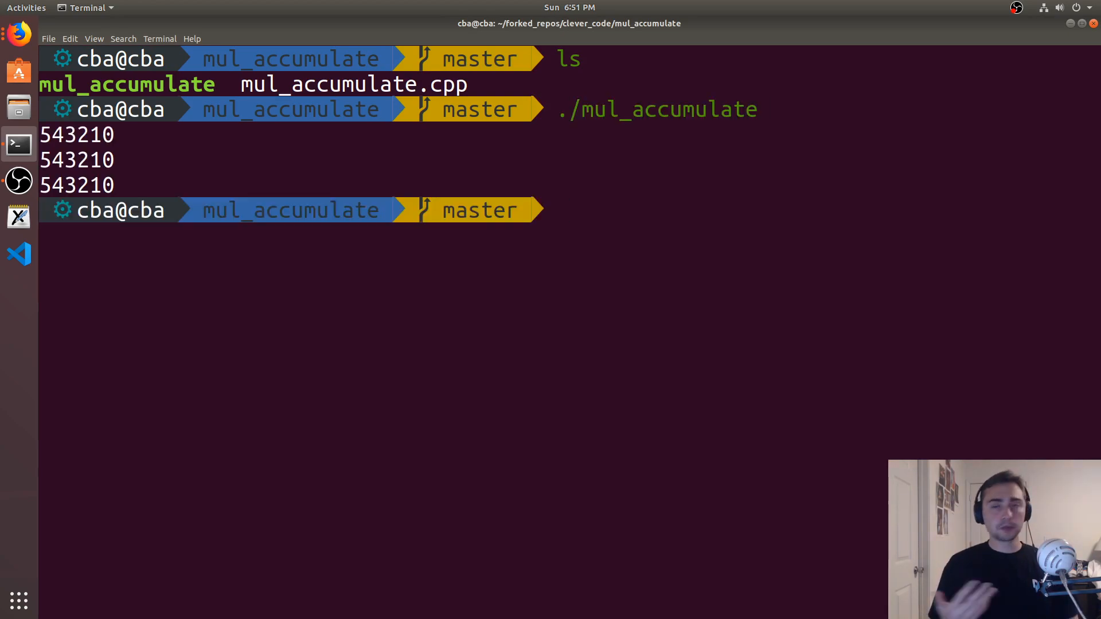
type("f")
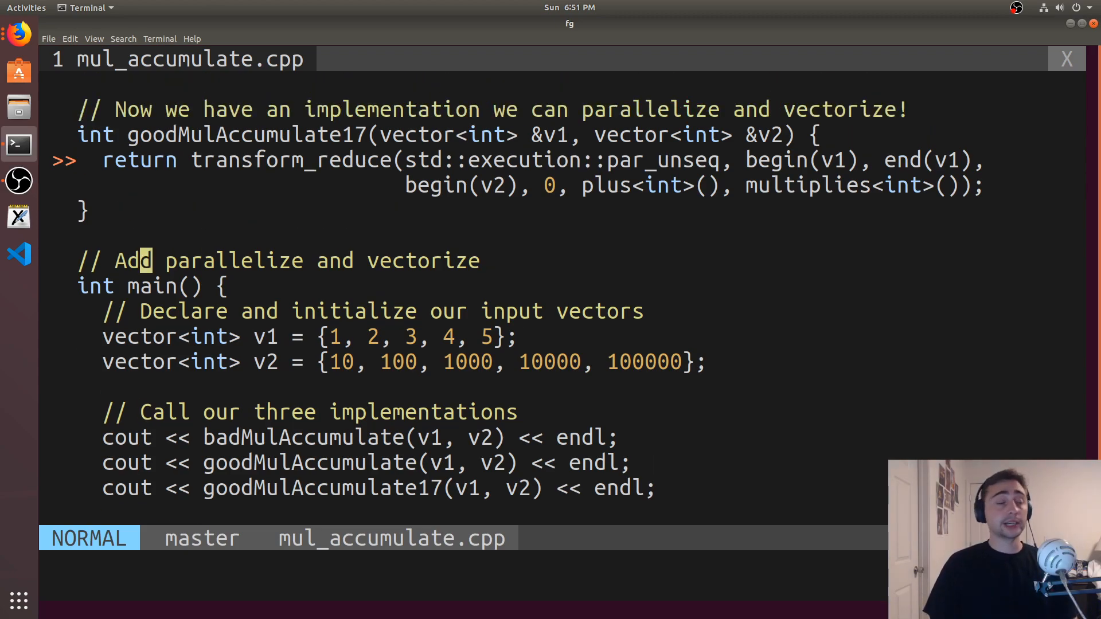
Step: Scroll through mul_accumulate.cpp in the resumed Vim and save all buffers with :wa
scroll("up", 3)
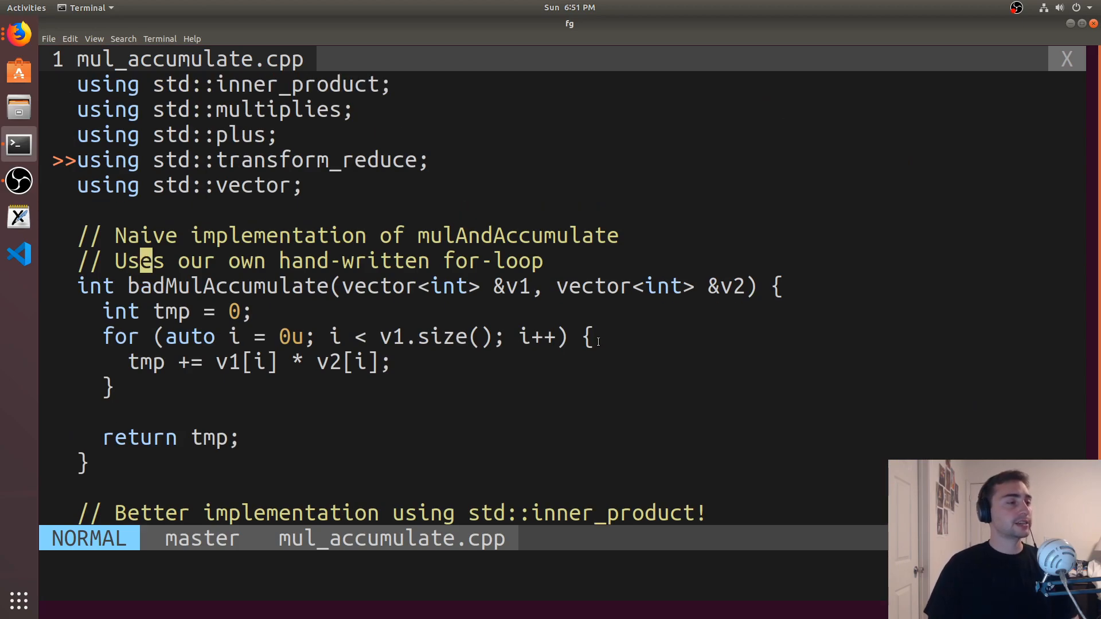
scroll("down", 3)
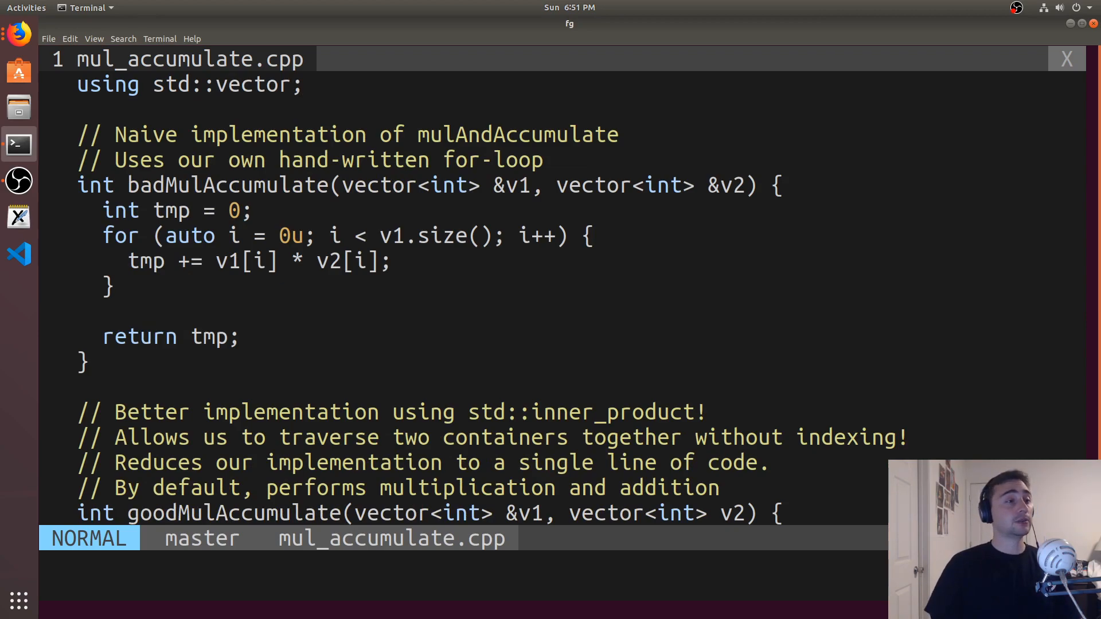
scroll("down", 3)
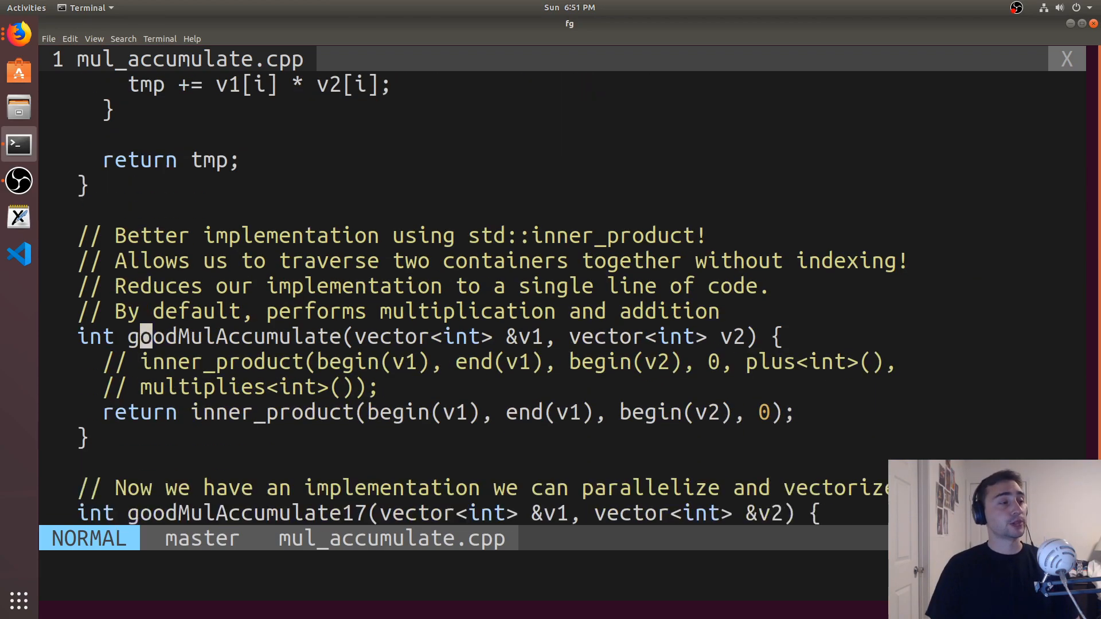
scroll("down", 3)
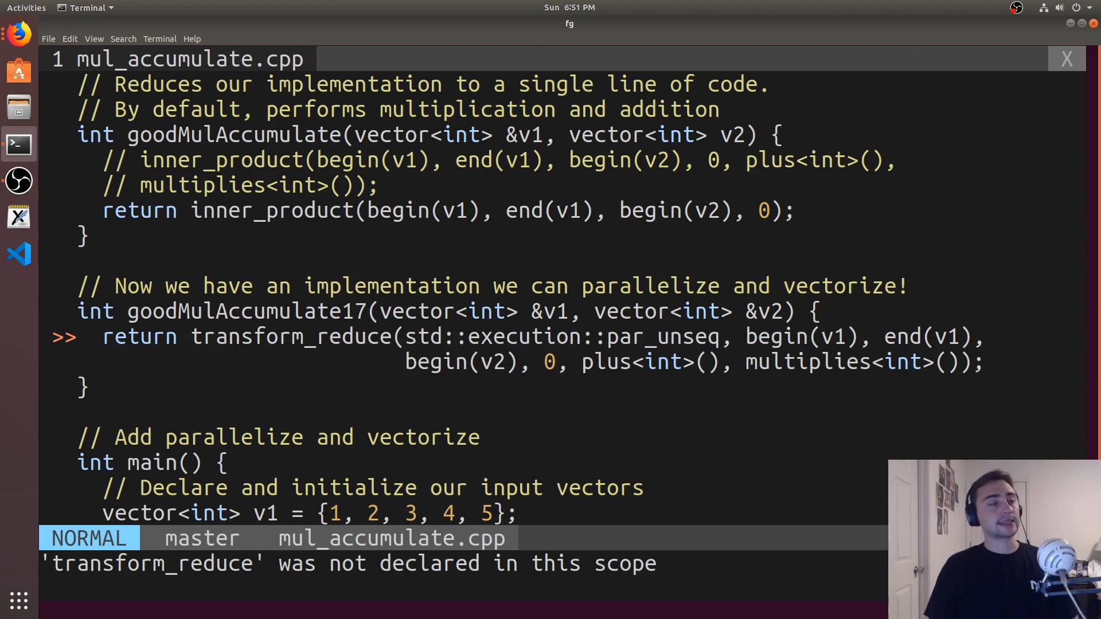
type(":wa")
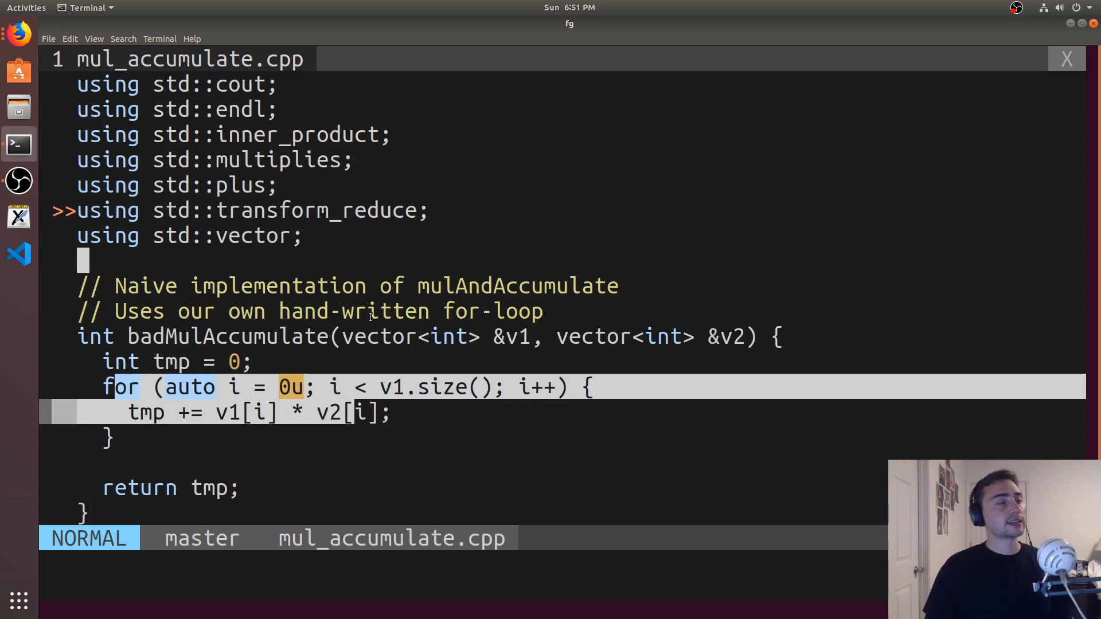
scroll("down", 3)
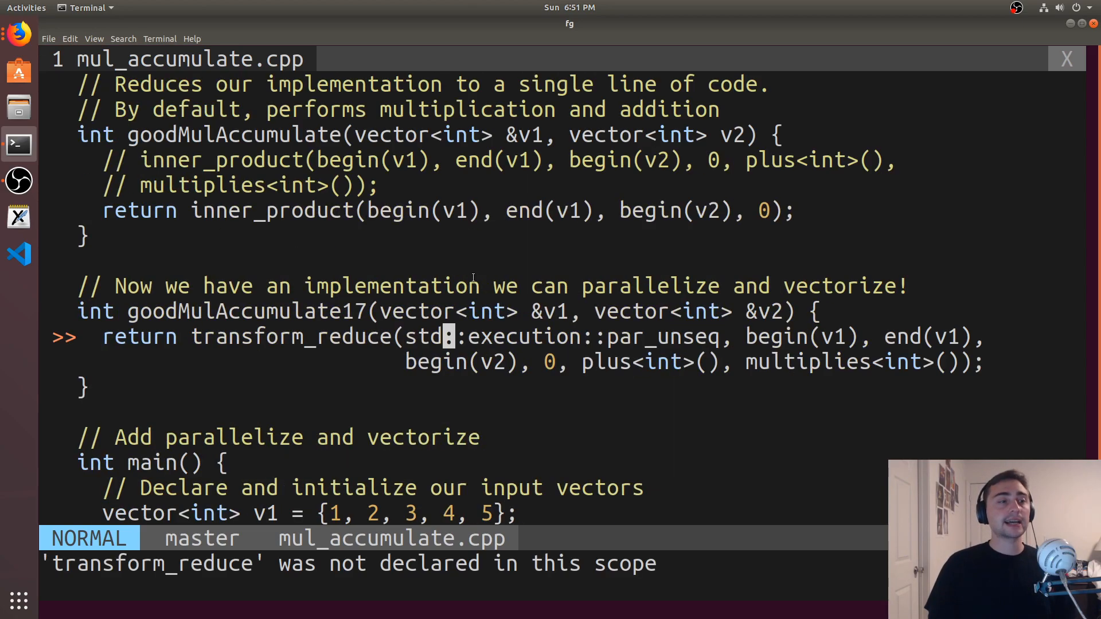
scroll("down", 3)
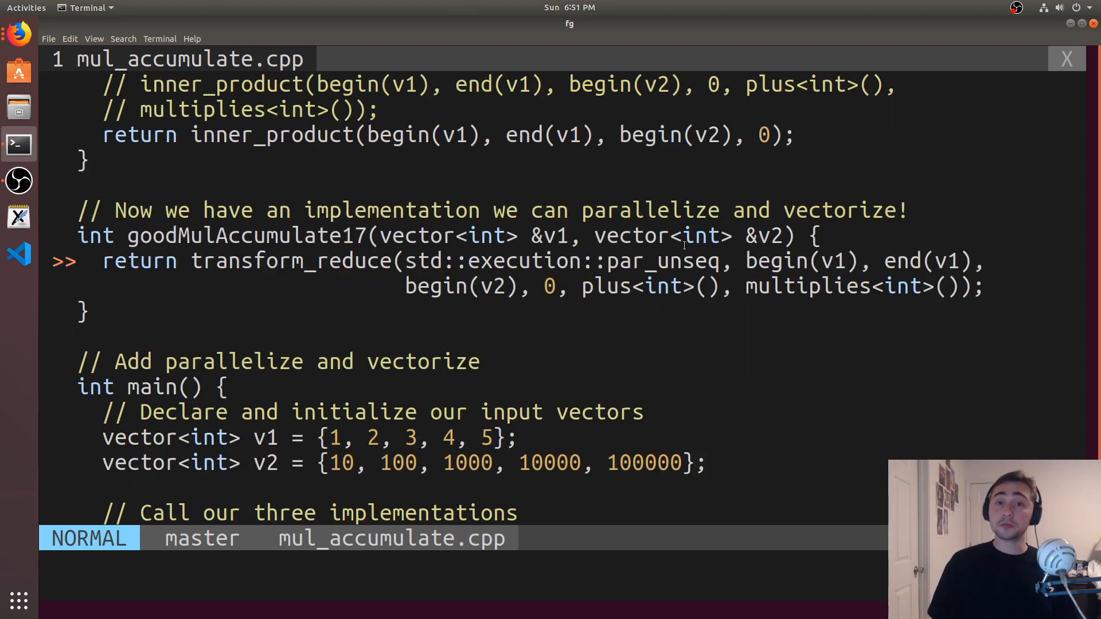
scroll("down", 3)
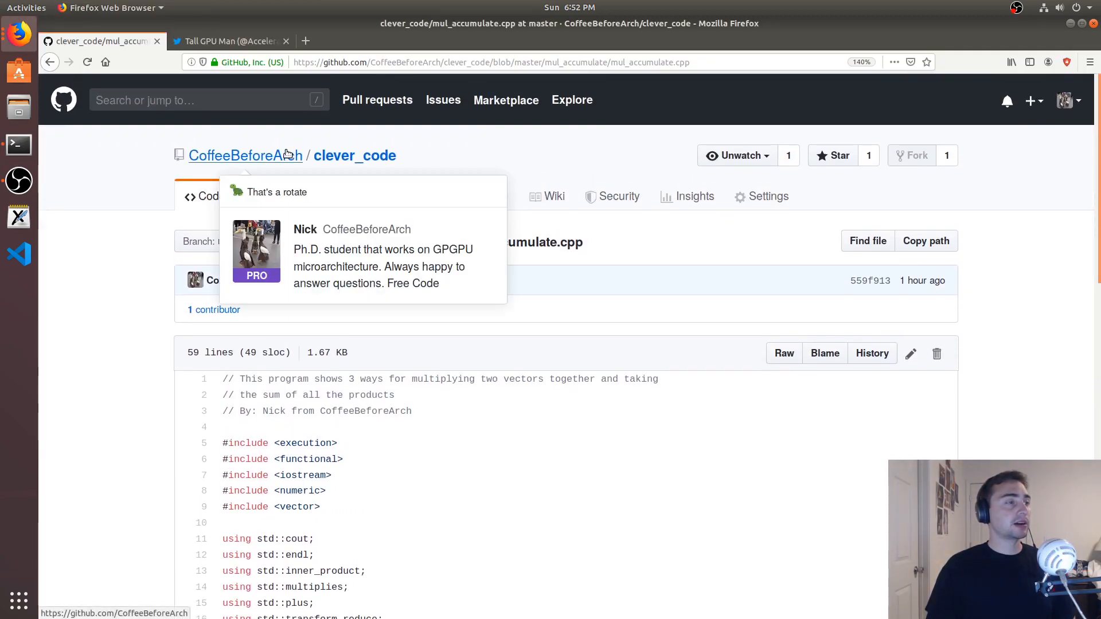
Step: Go from the owner's profile to Repositories, clever_code, the mul_accumulate folder and mul_accumulate.cpp
left_click(245, 155)
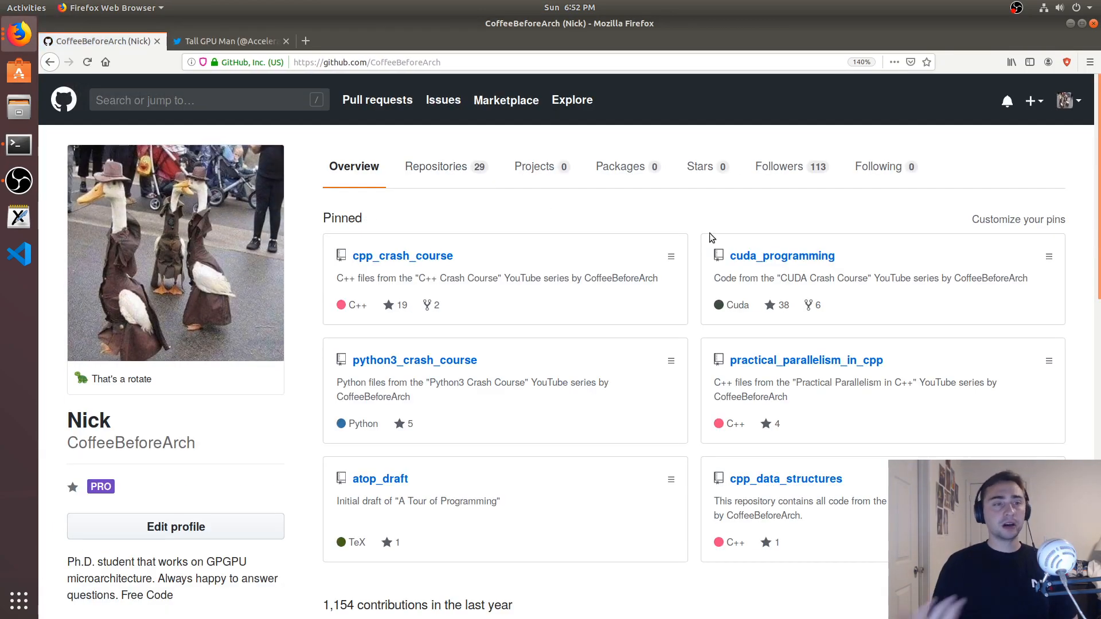
mouse_move(426, 157)
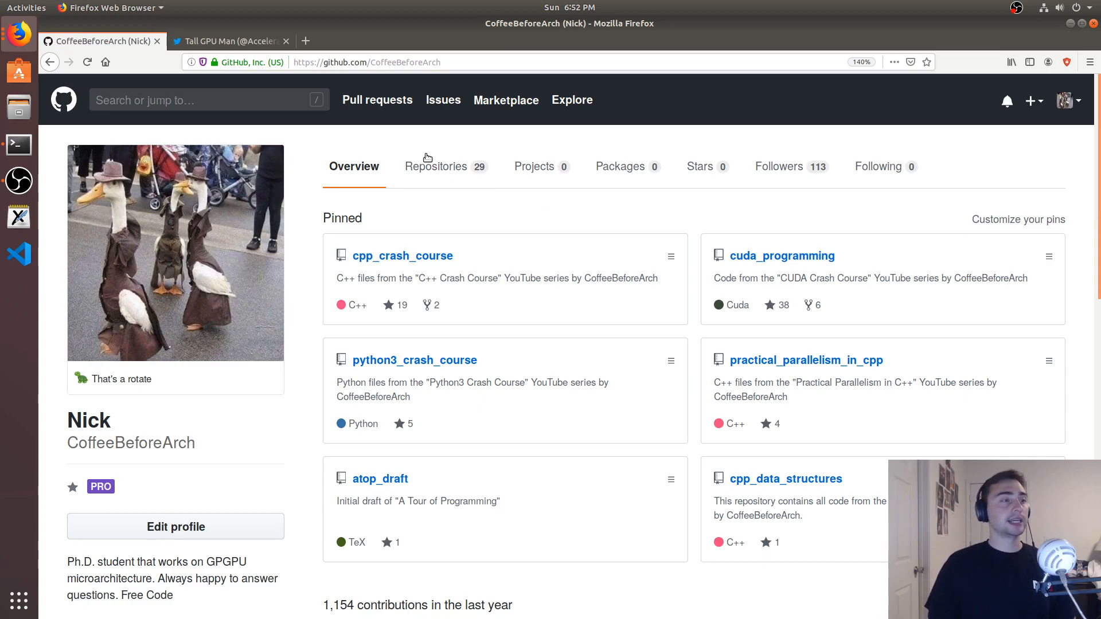
left_click(435, 166)
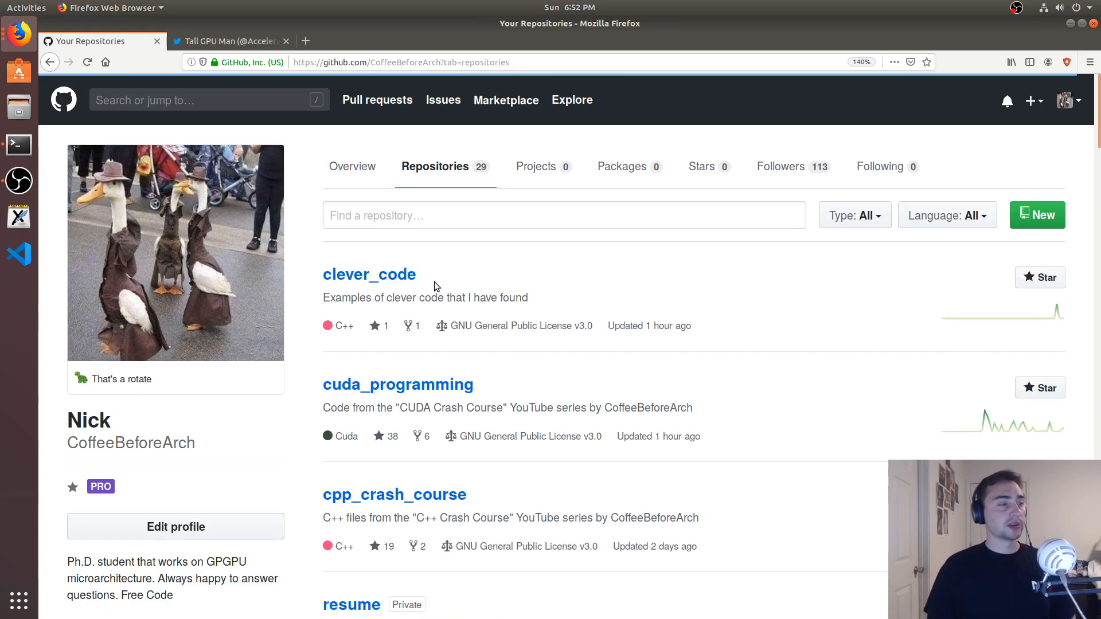
left_click(370, 274)
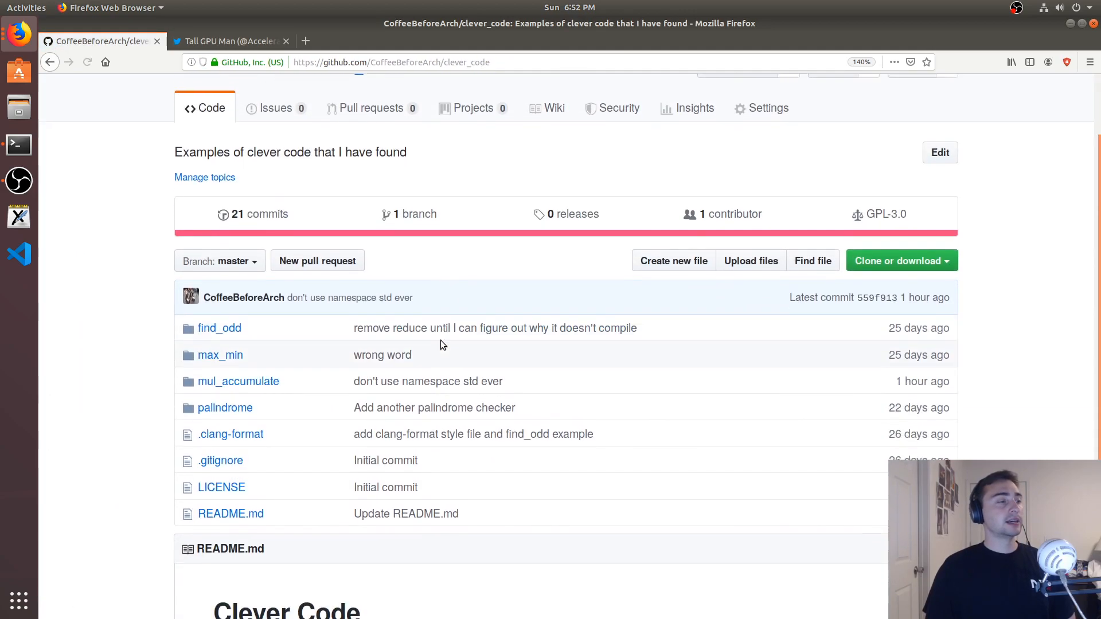
scroll("down", 3)
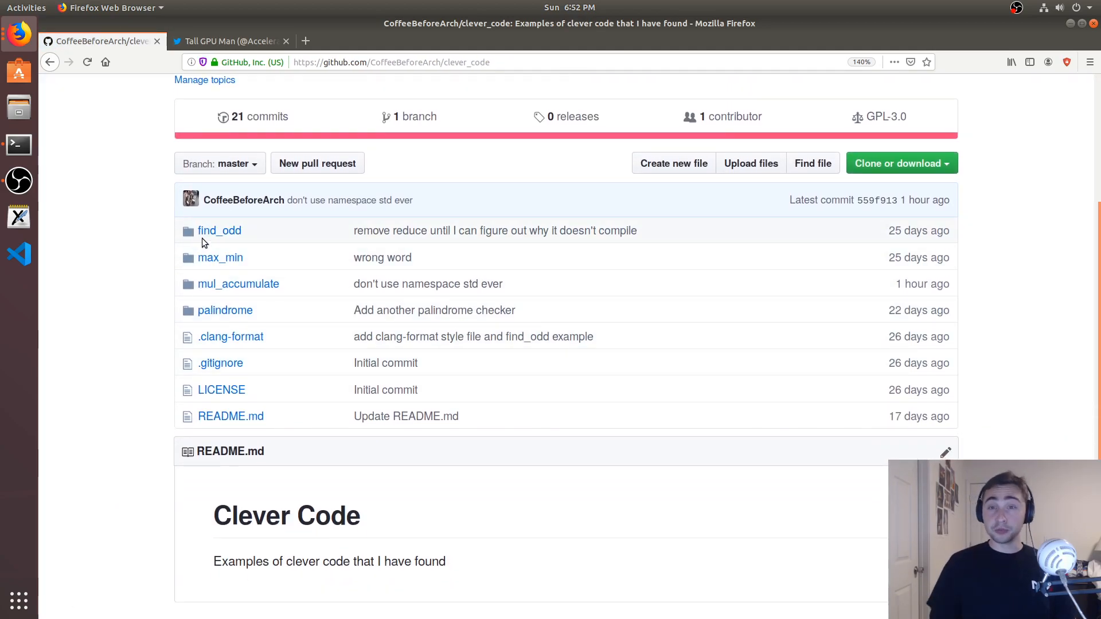
mouse_move(232, 283)
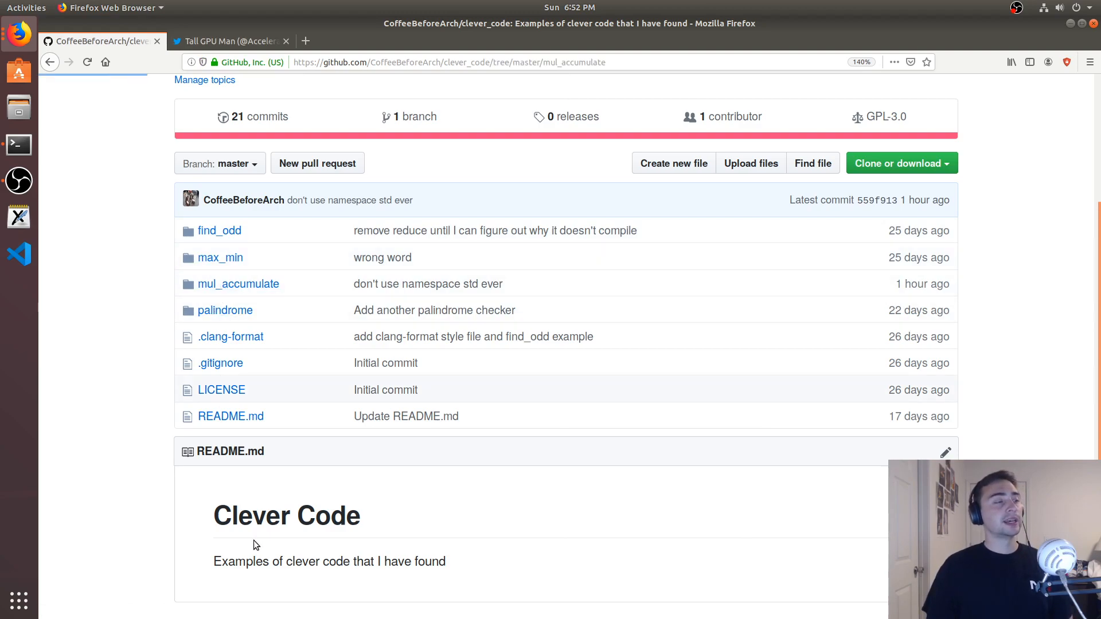
left_click(238, 284)
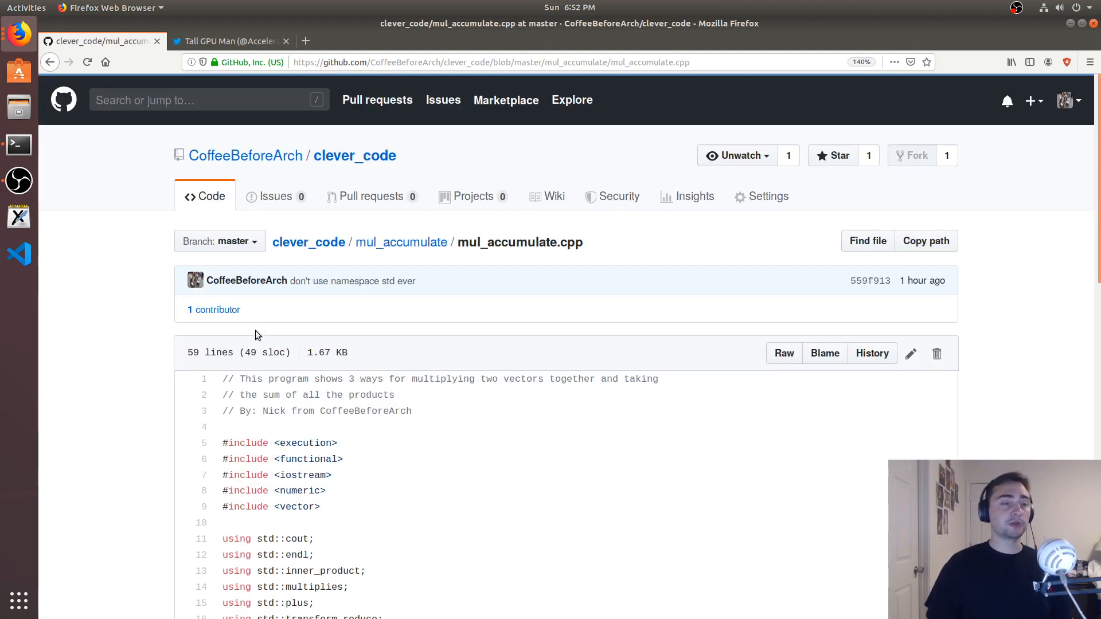
scroll("down", 3)
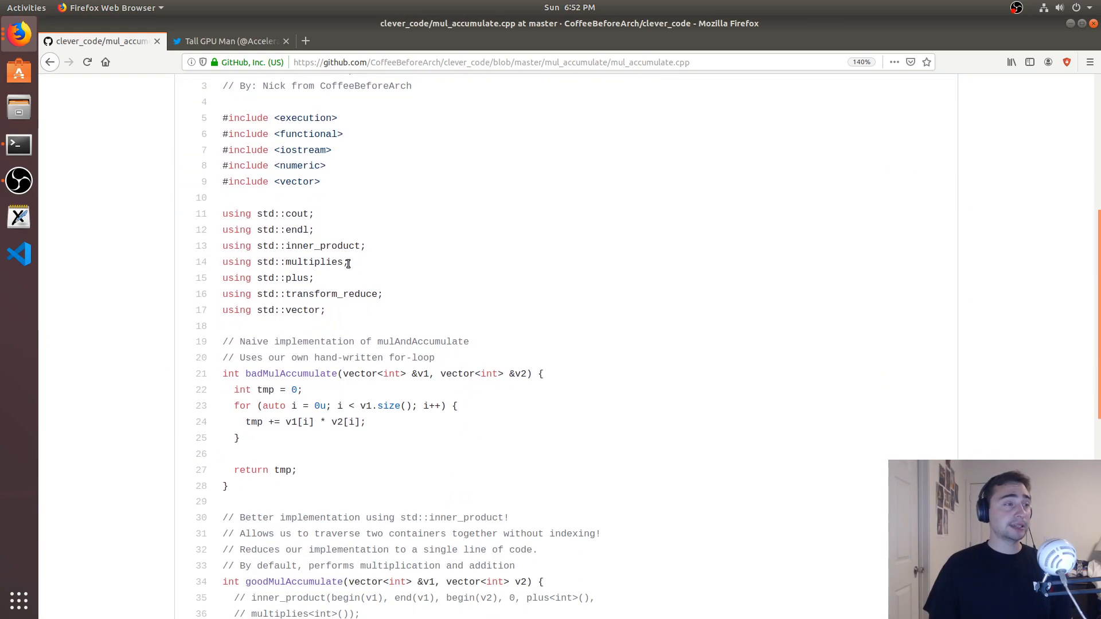